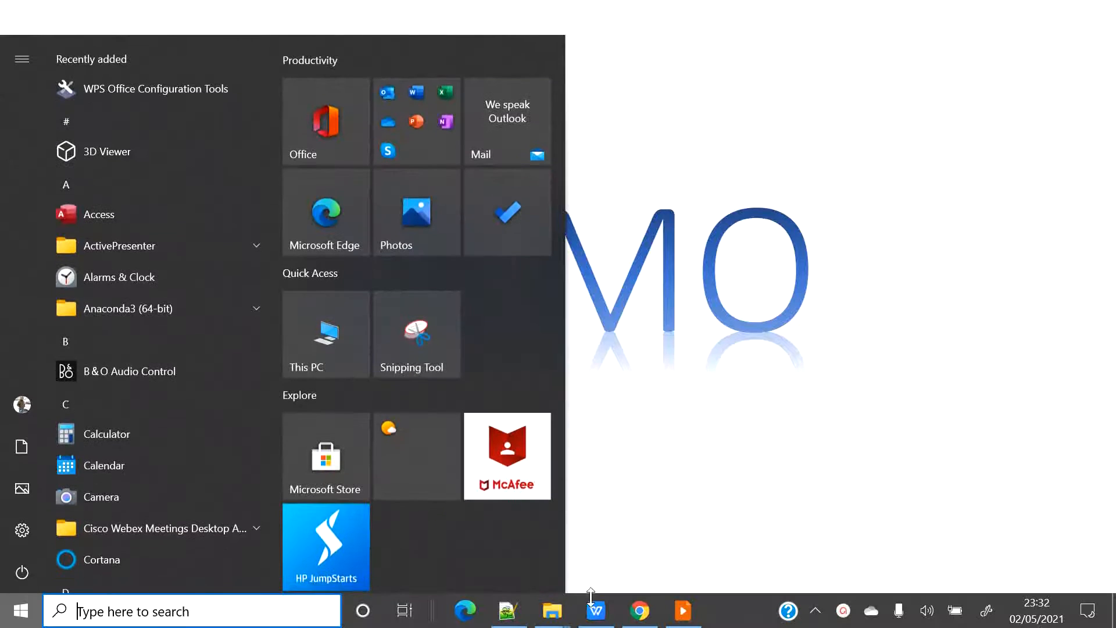
# Step: Switch to Chrome to show the Snowflake SWAPING worksheet
pyautogui.click(639, 610)
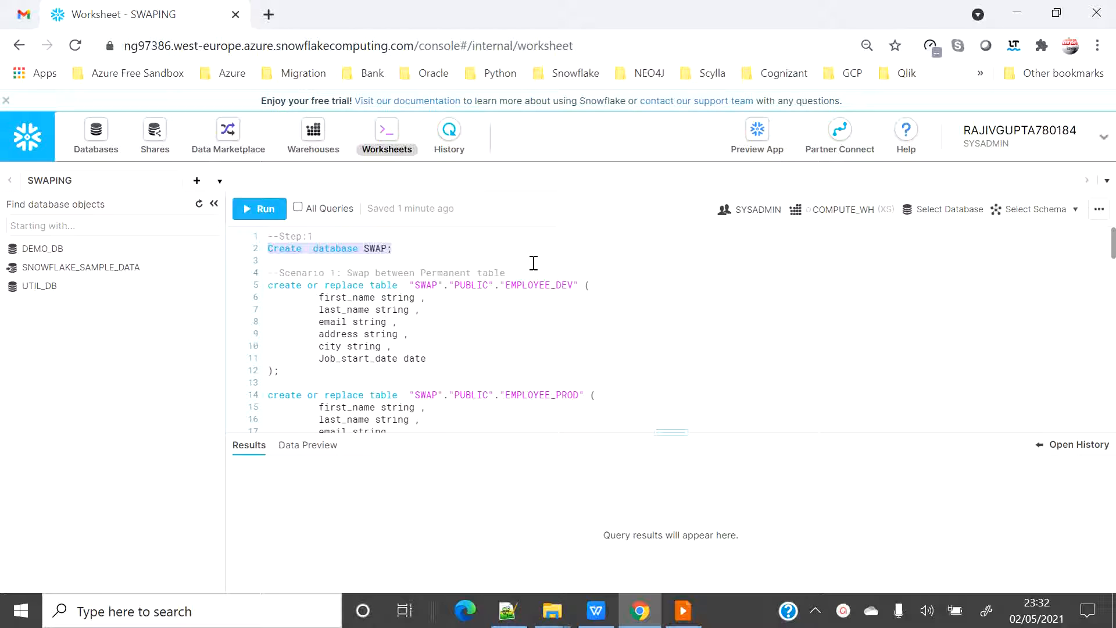
# Step: Run CREATE DATABASE SWAP and the CREATE OR REPLACE TABLE statements for EMPLOYEE_DEV and EMPLOYEE_PROD
pyautogui.click(259, 208)
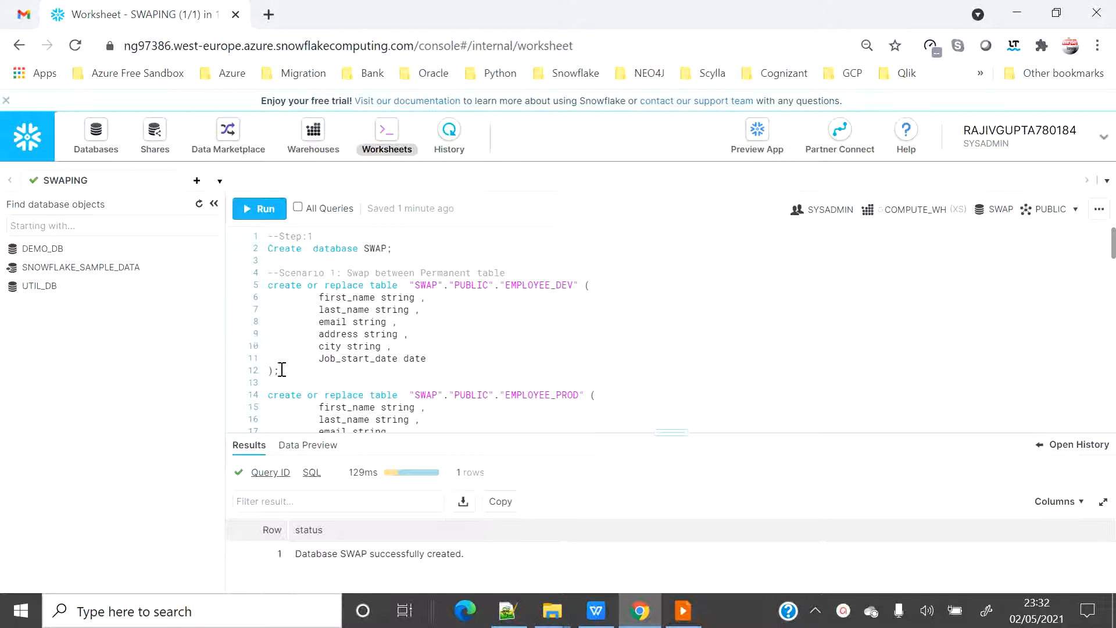
pyautogui.moveTo(282, 370); pyautogui.dragTo(267, 285)
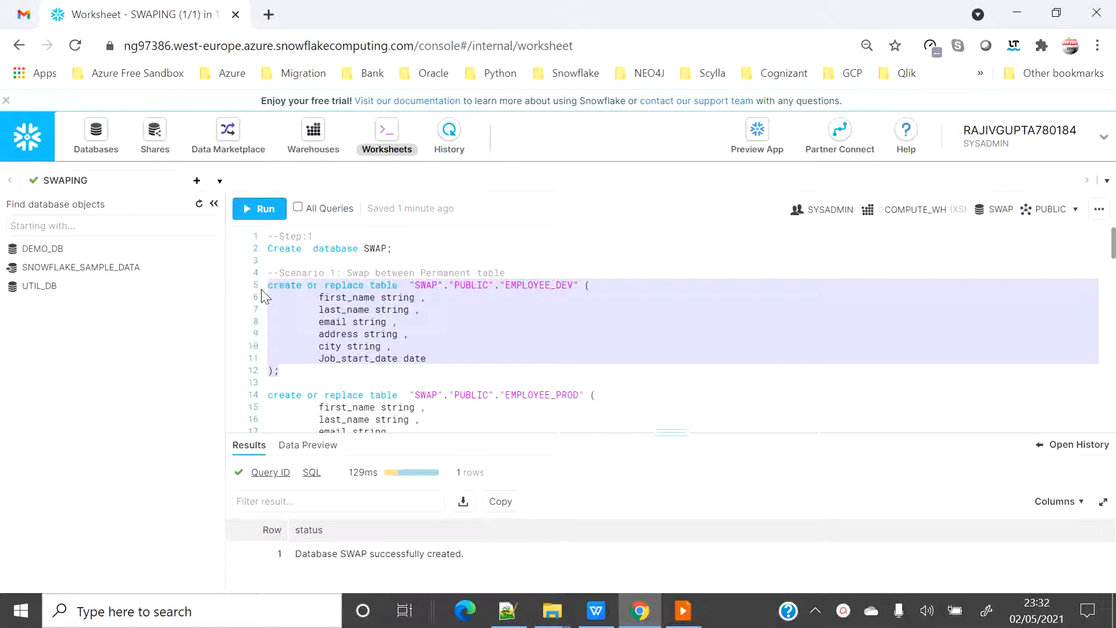
pyautogui.moveTo(257, 213)
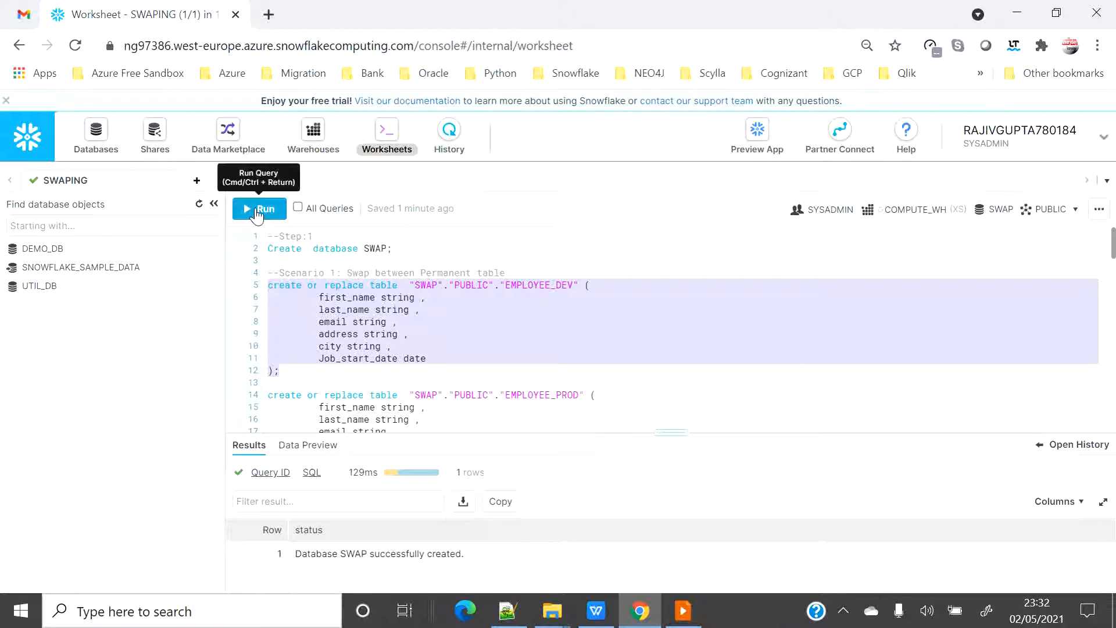
pyautogui.click(259, 208)
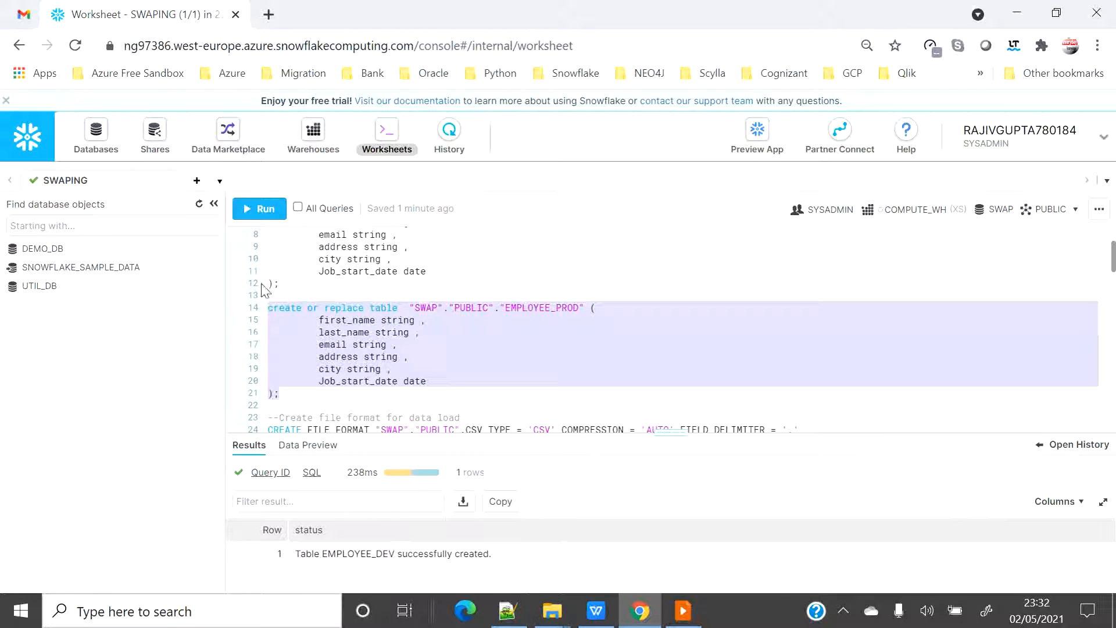
pyautogui.click(258, 208)
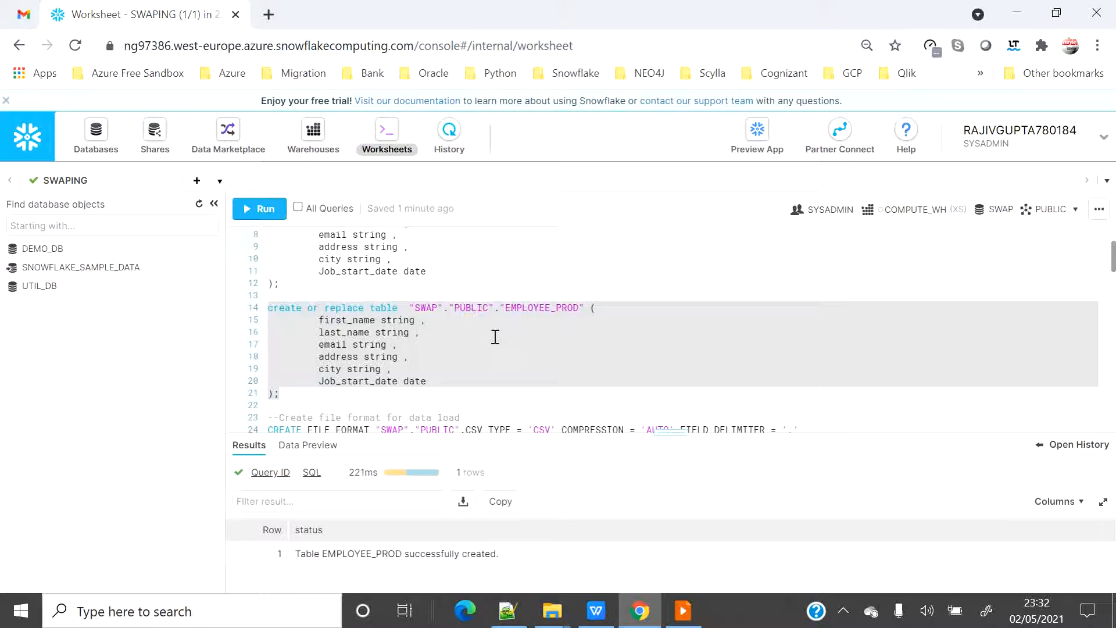
pyautogui.scroll(-3)
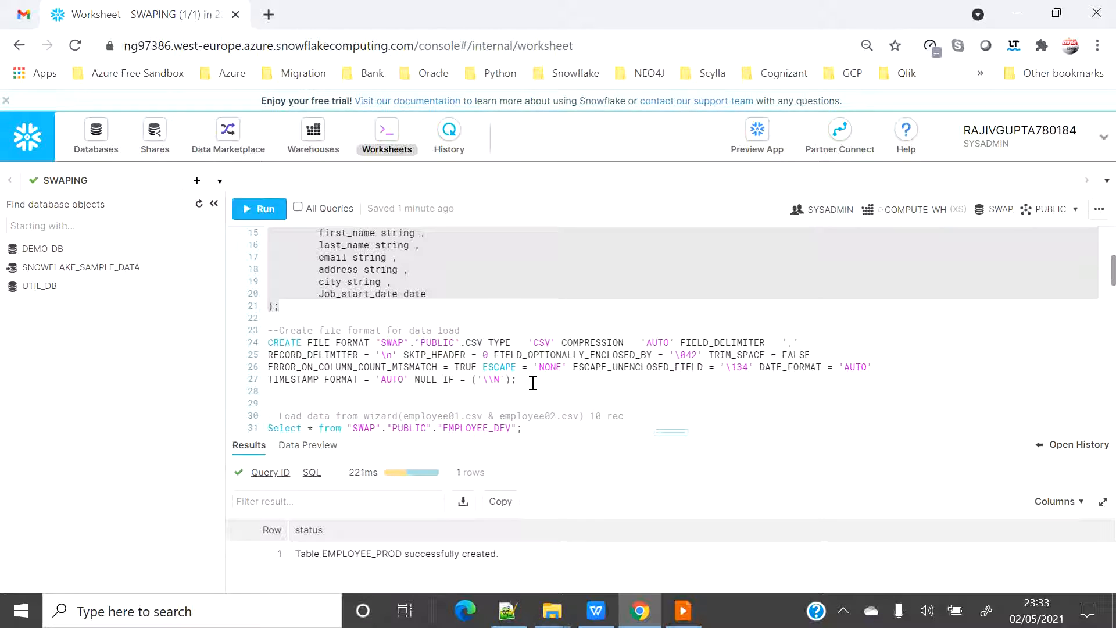
# Step: Create the CSV file format, then refresh the object browser and expand SWAP
pyautogui.moveTo(267, 355); pyautogui.dragTo(516, 380)
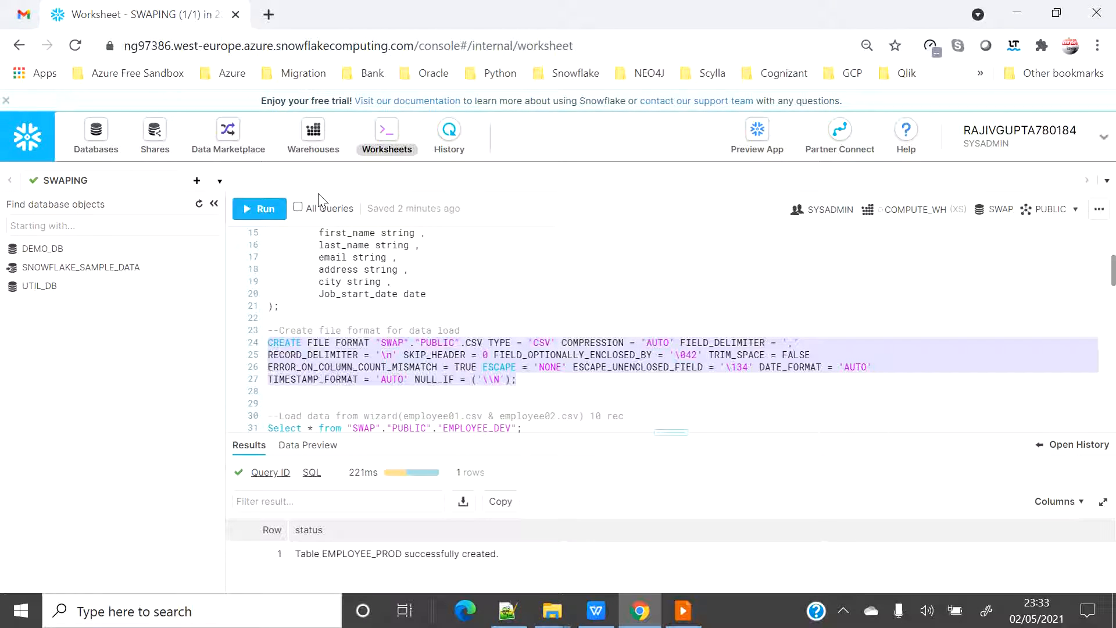
pyautogui.moveTo(259, 213)
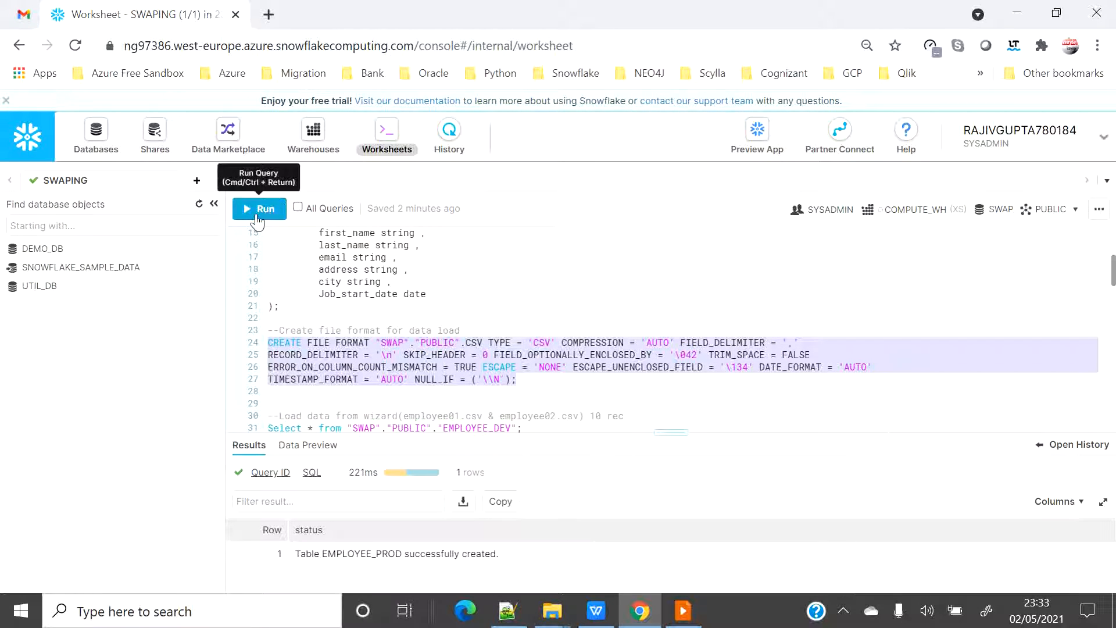
pyautogui.click(258, 208)
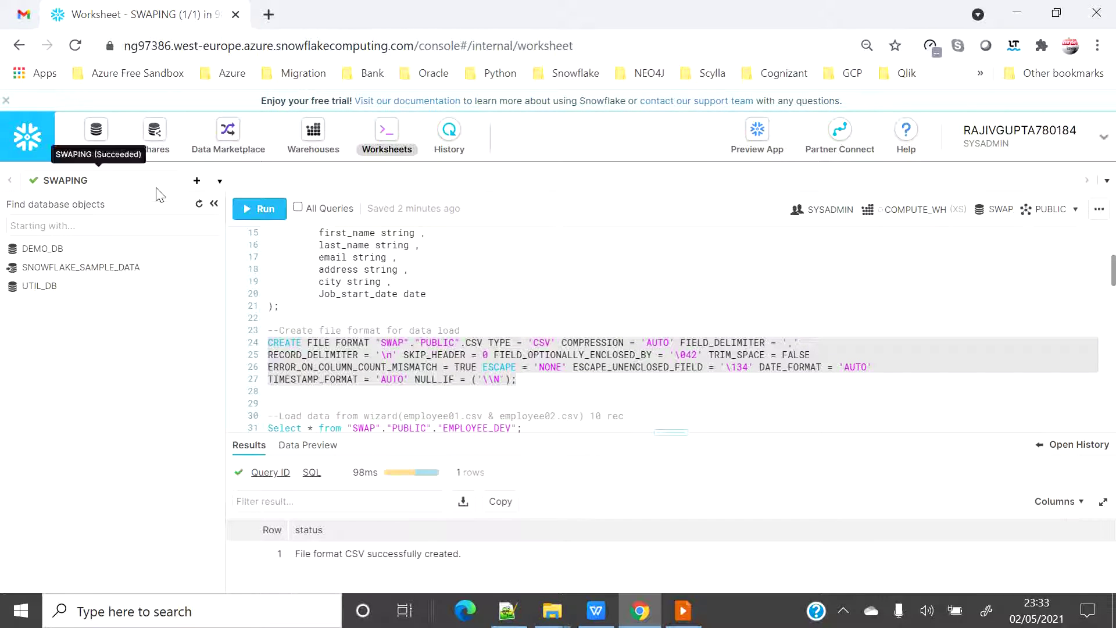
pyautogui.click(199, 204)
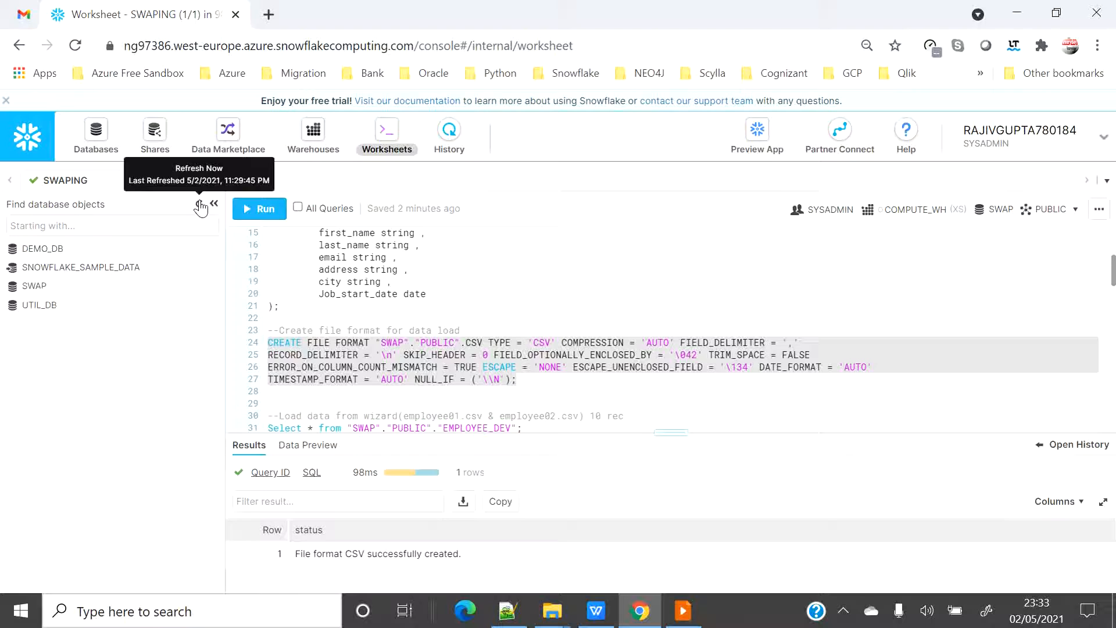
pyautogui.click(34, 286)
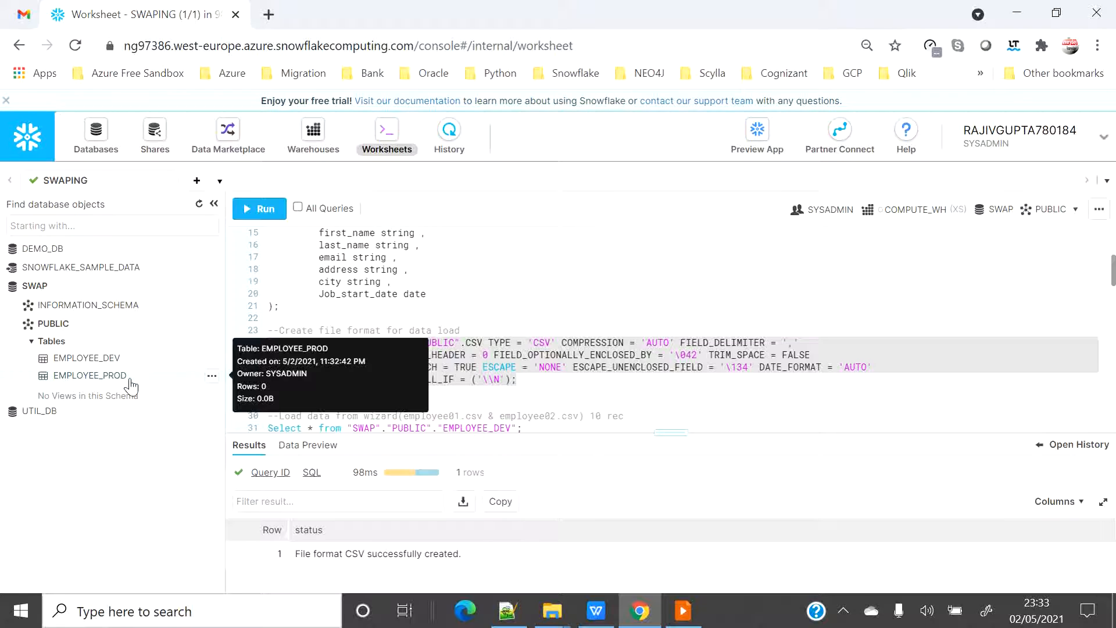
# Step: Open the EMPLOYEE_DEV table under the SWAP database in the Databases view
pyautogui.click(95, 134)
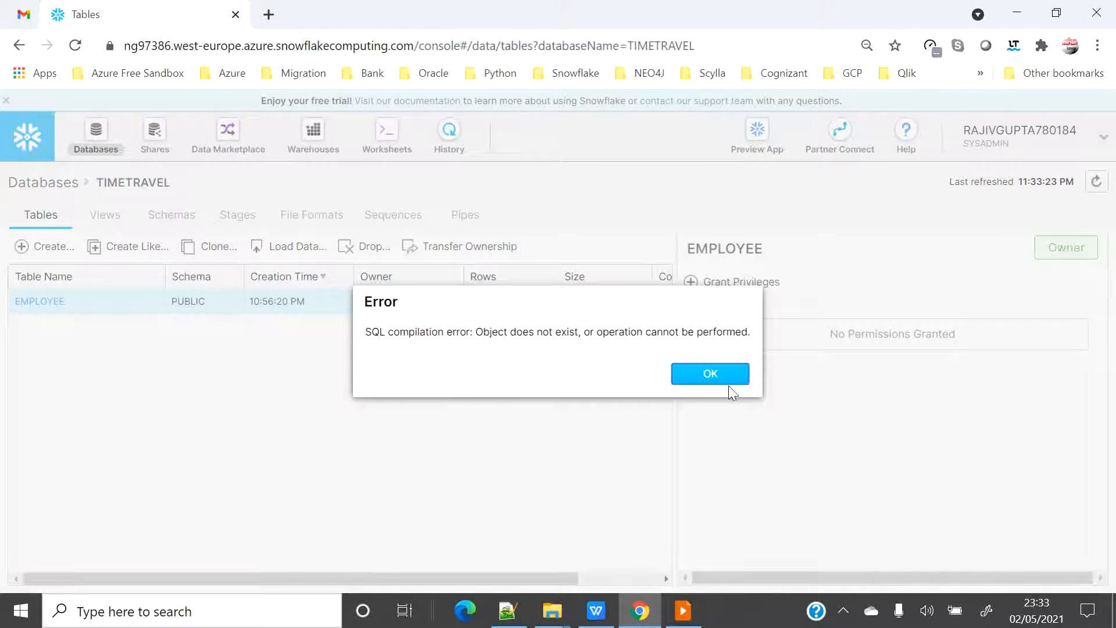
pyautogui.click(710, 374)
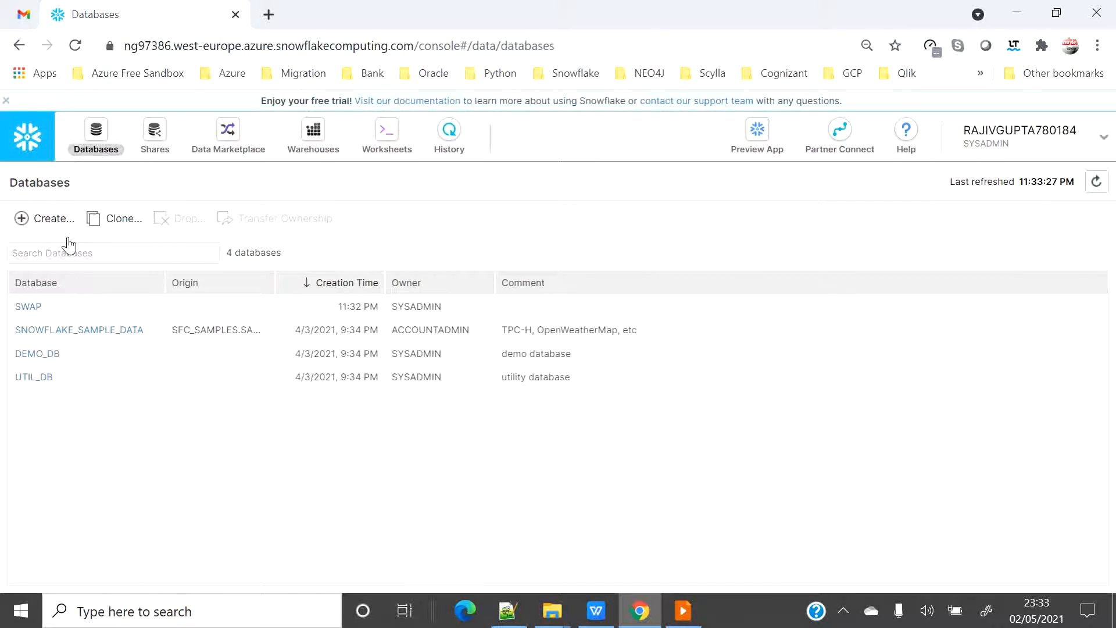
pyautogui.click(28, 306)
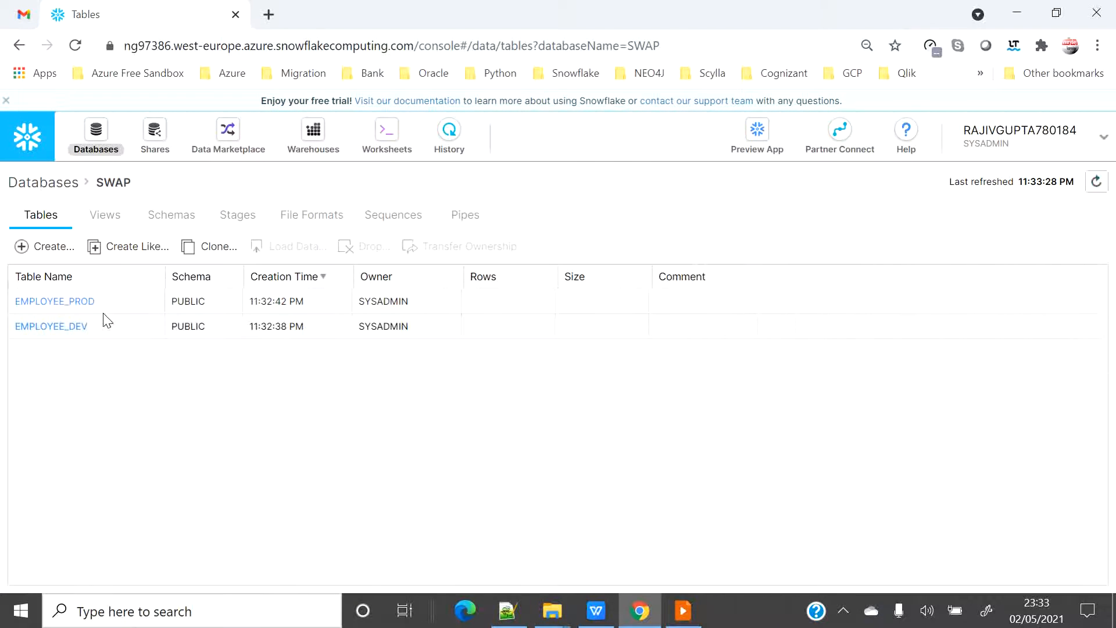
pyautogui.click(51, 326)
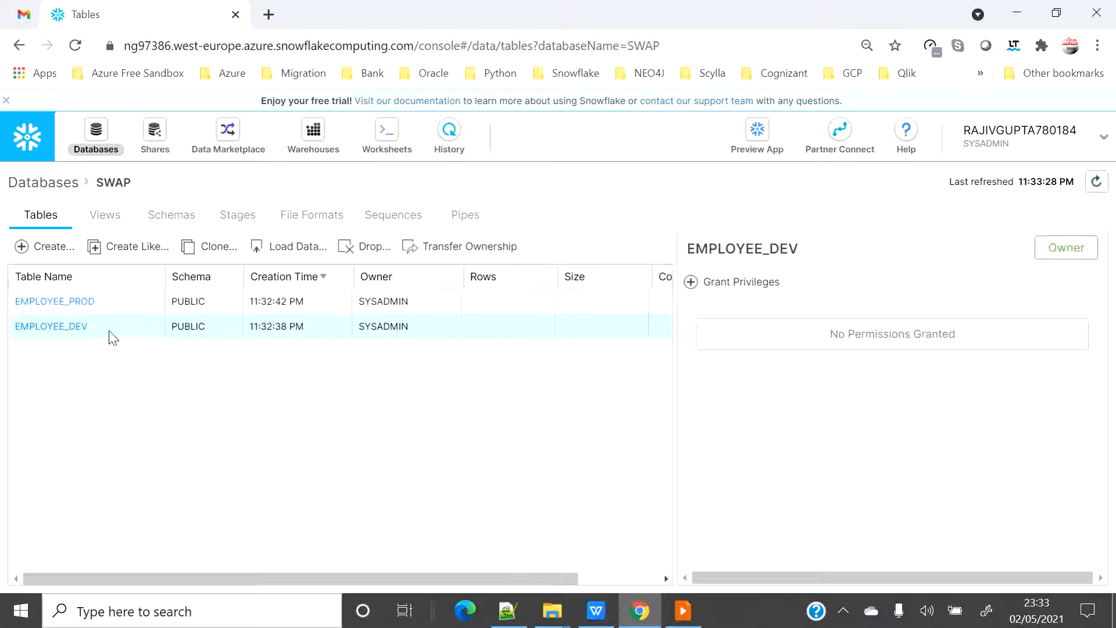
# Step: Load the two employee CSV files into EMPLOYEE_DEV using warehouse COMPUTE_WH
pyautogui.click(296, 246)
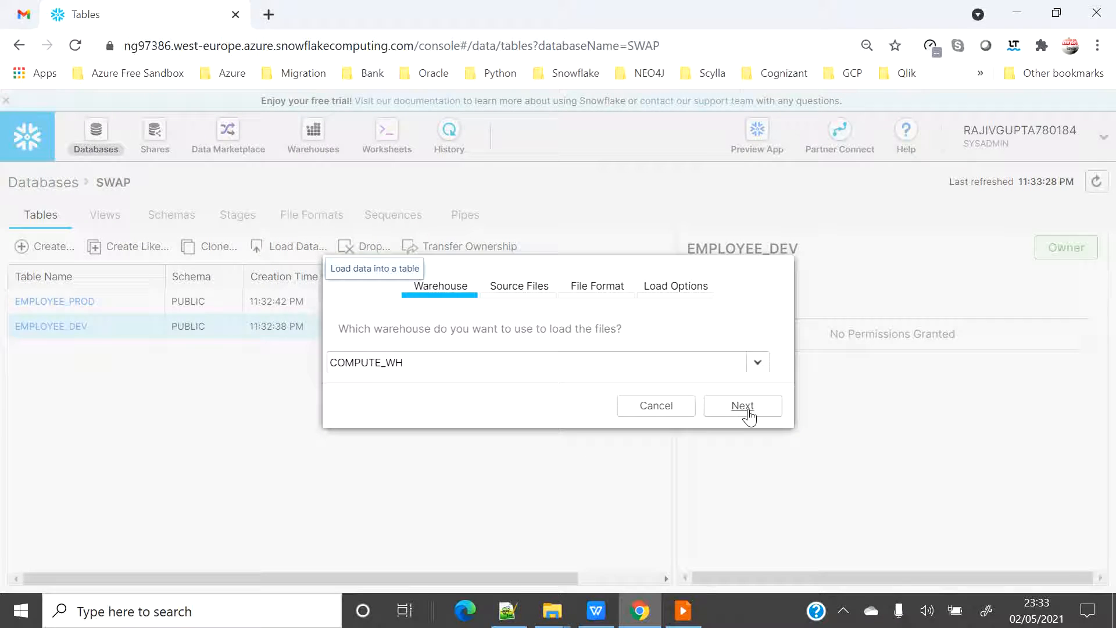
pyautogui.click(742, 405)
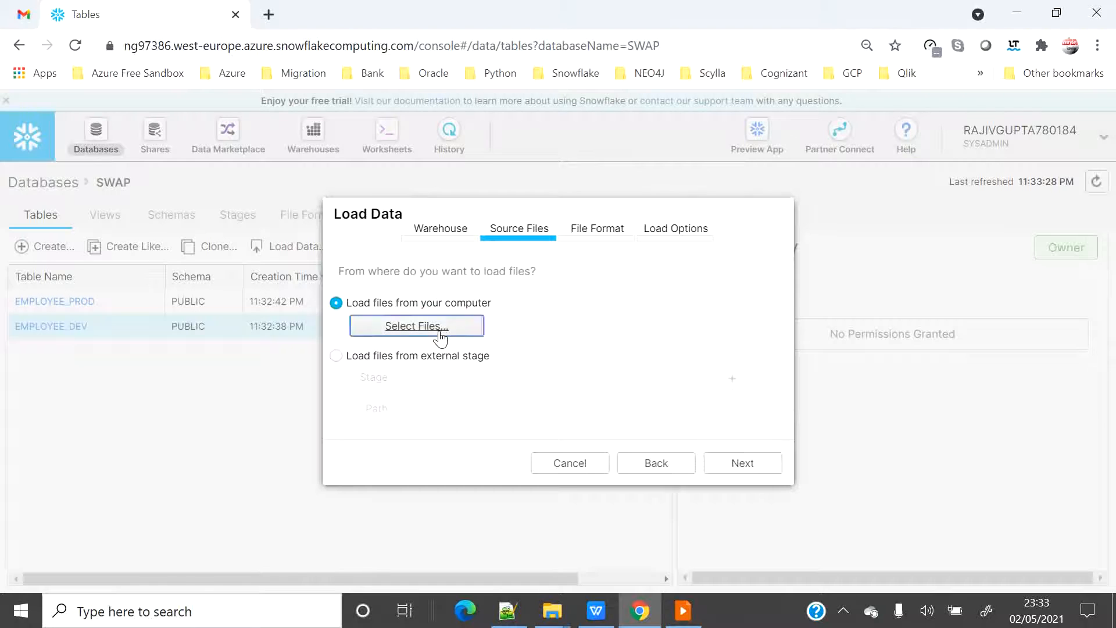
pyautogui.click(416, 325)
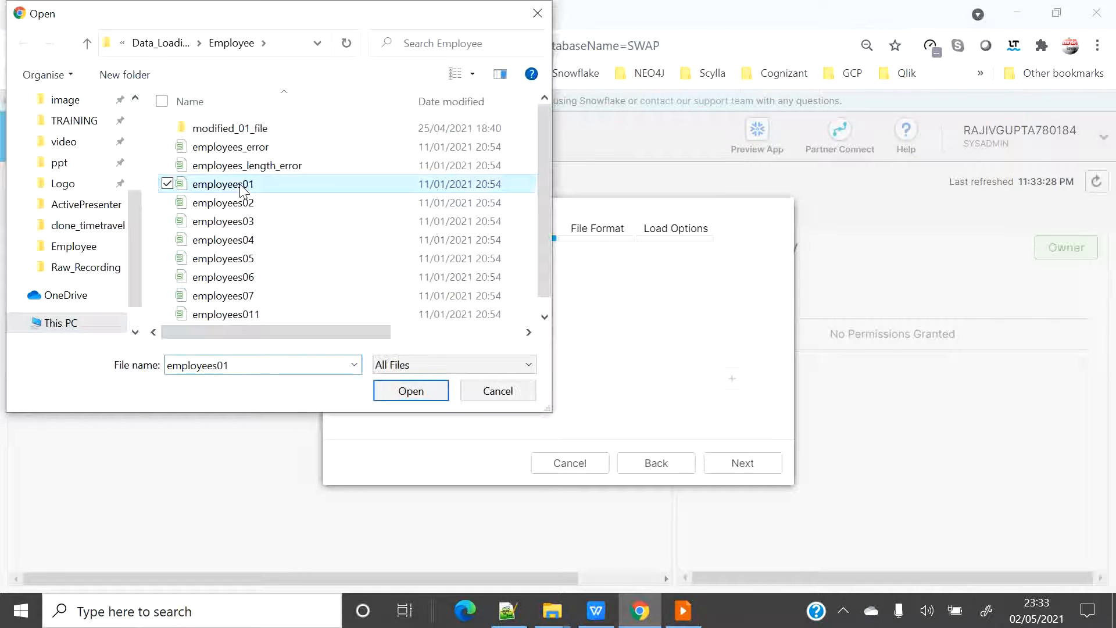
pyautogui.click(410, 390)
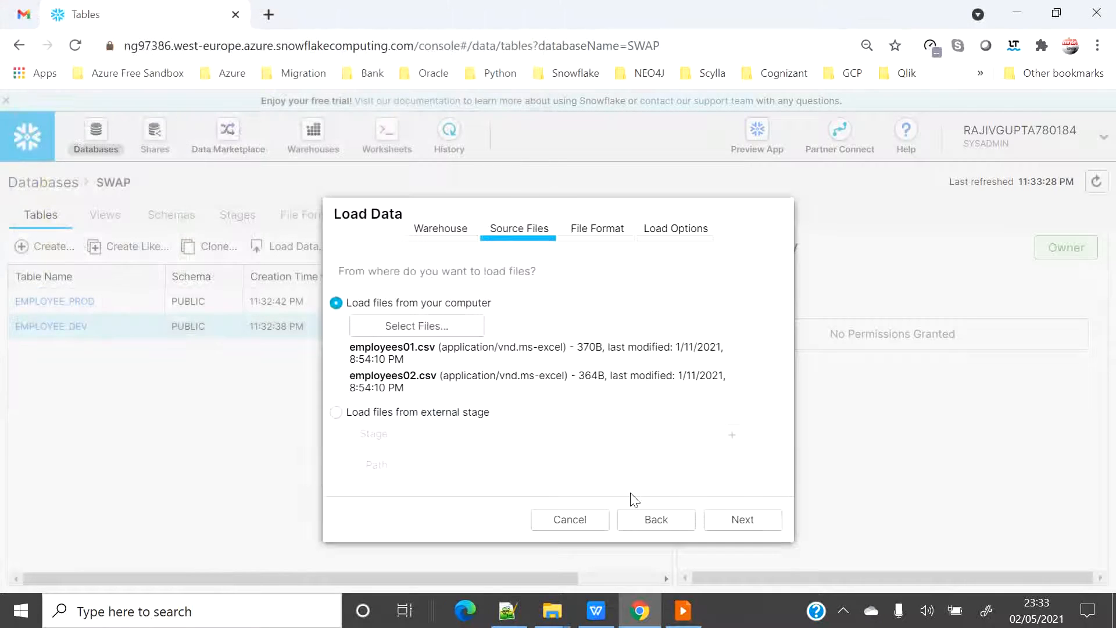
pyautogui.click(742, 519)
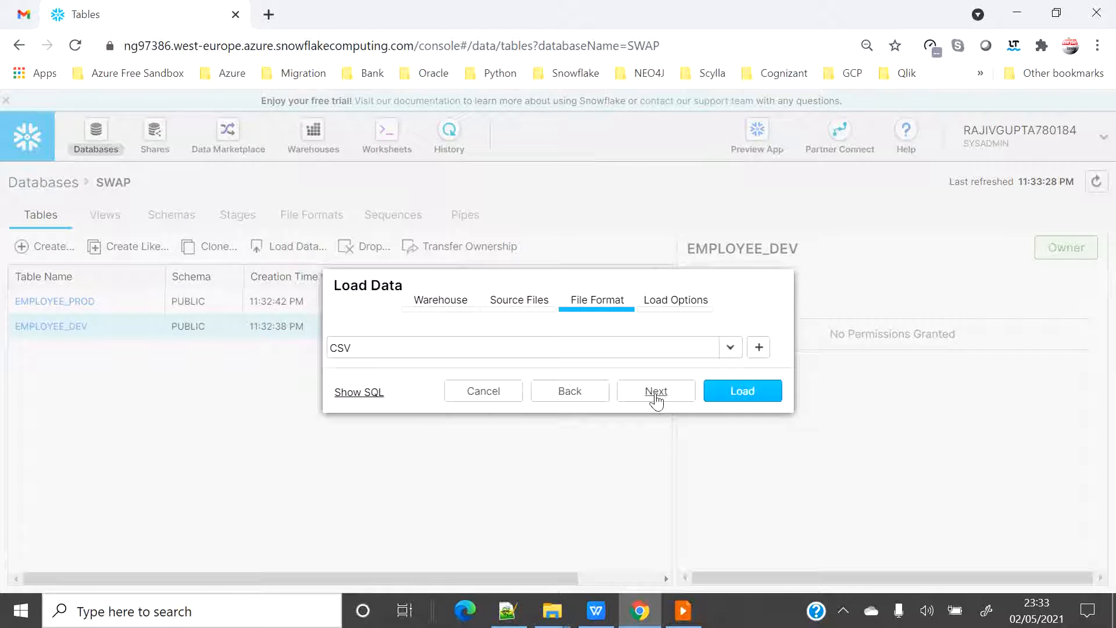
pyautogui.click(655, 390)
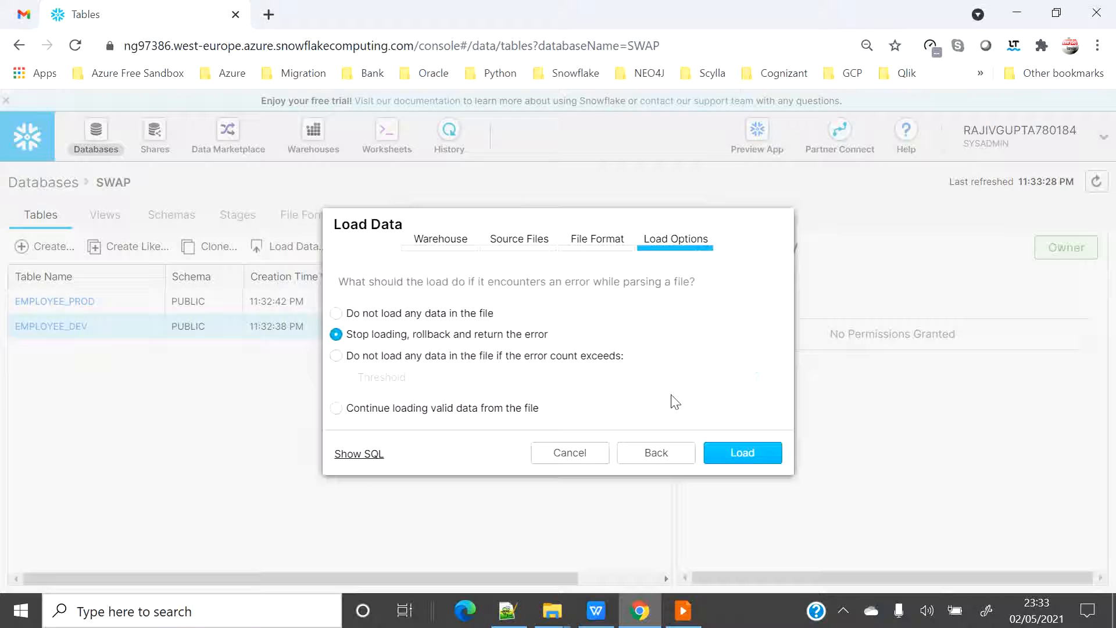
pyautogui.click(742, 452)
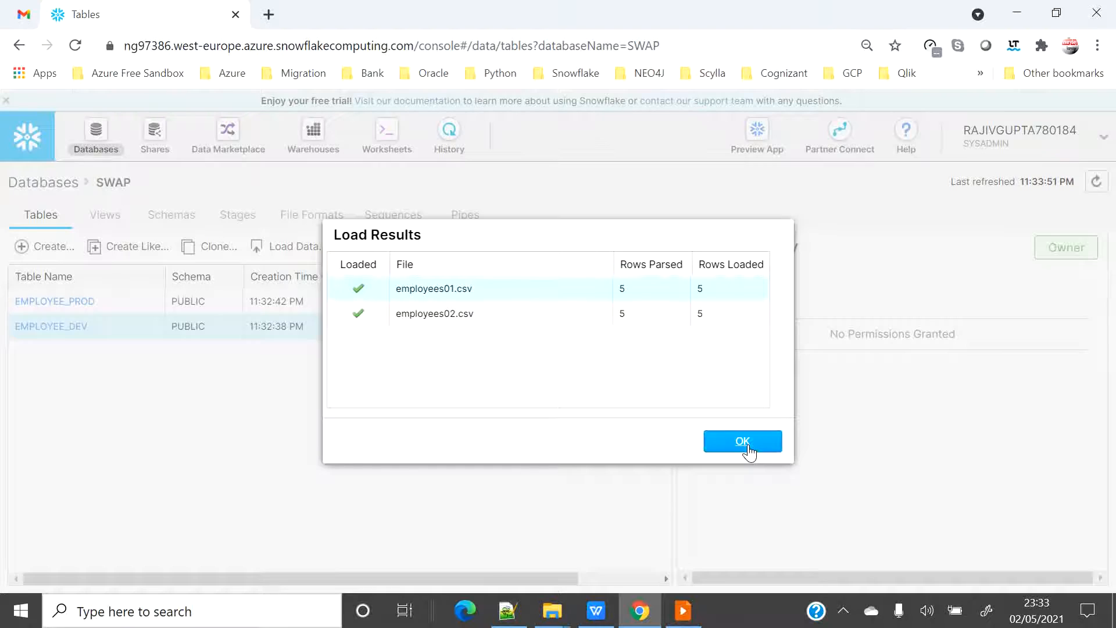
pyautogui.click(743, 440)
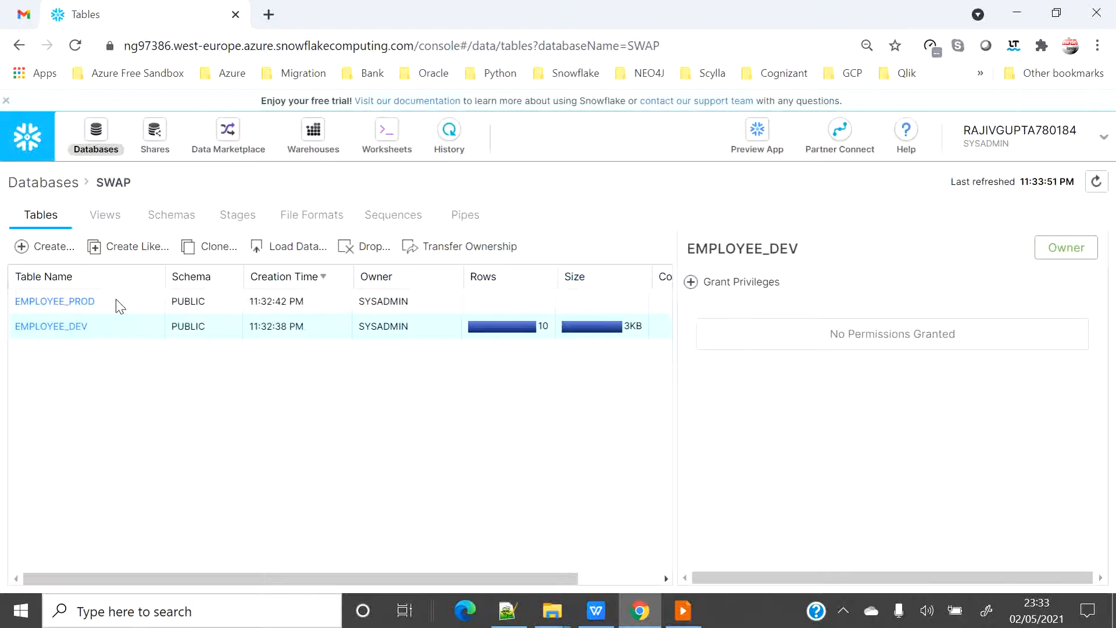
# Step: Load employees01.csv into EMPLOYEE_PROD via COMPUTE_WH, then go back to Worksheets
pyautogui.click(55, 301)
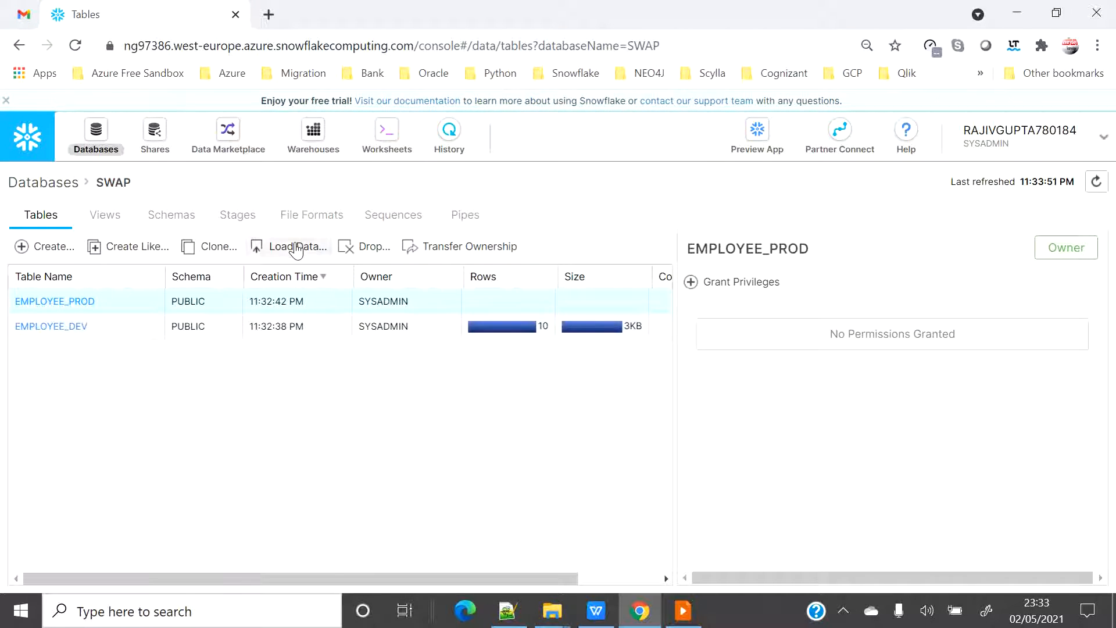
pyautogui.click(294, 246)
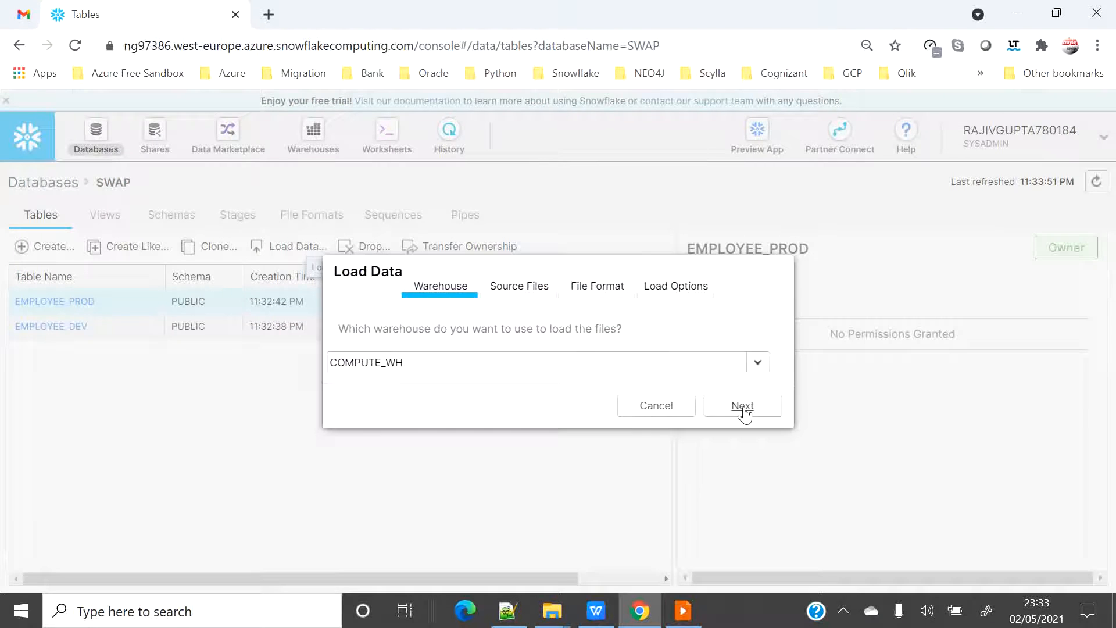
pyautogui.click(742, 406)
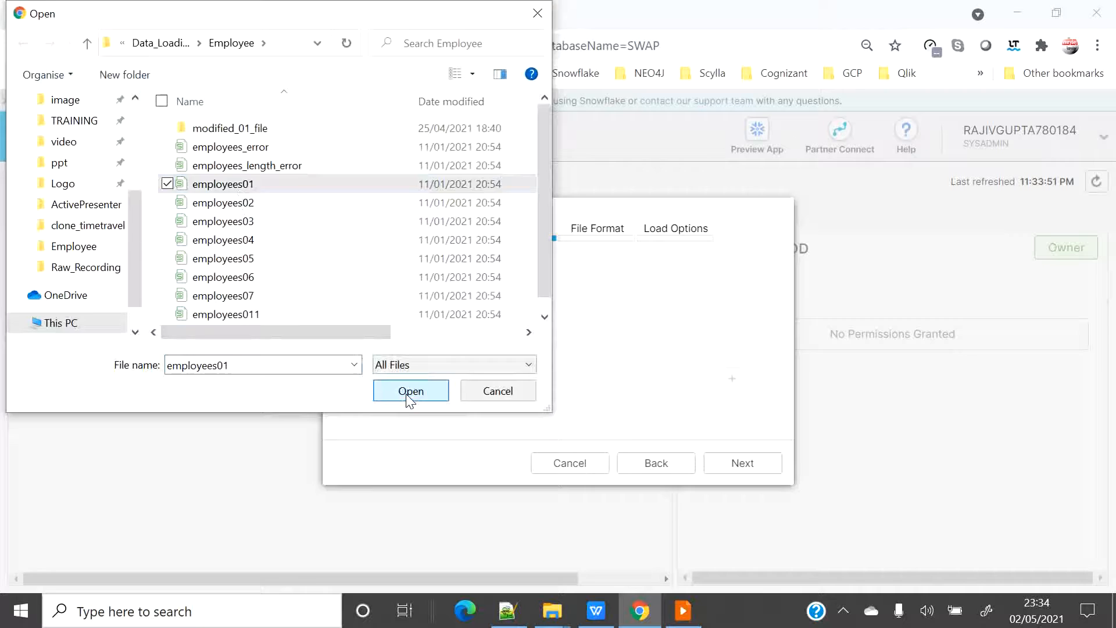
pyautogui.click(410, 391)
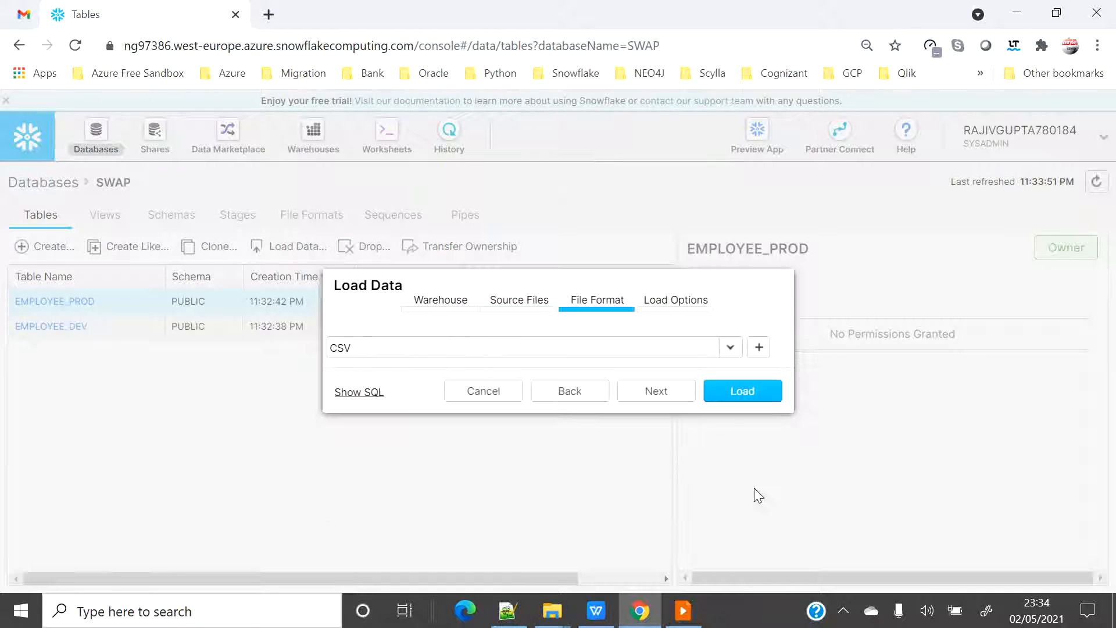
pyautogui.click(656, 391)
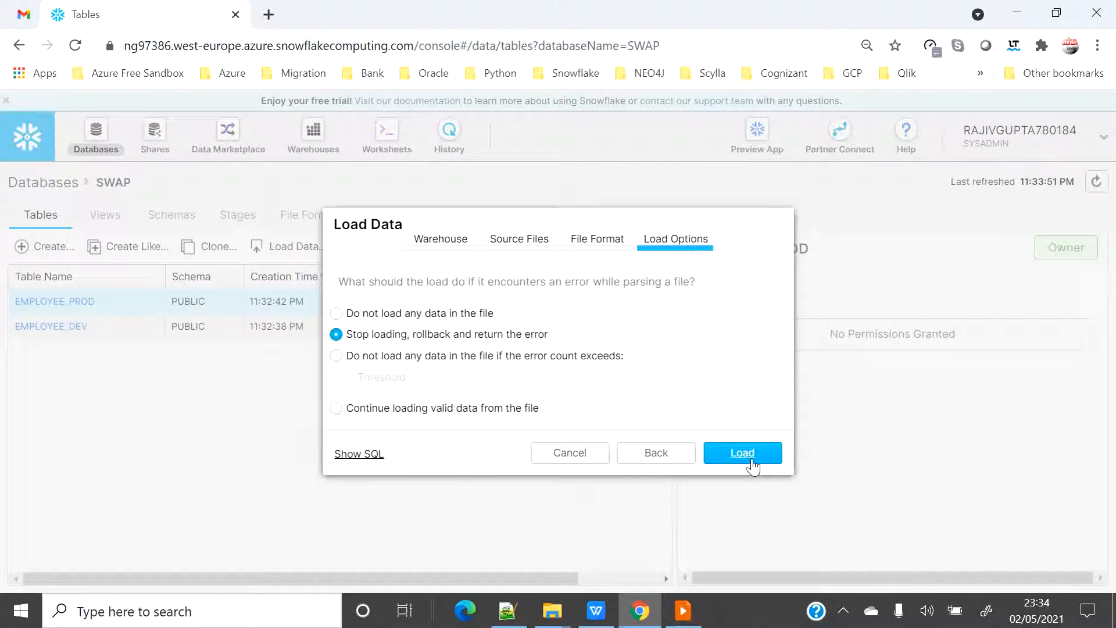
pyautogui.click(742, 452)
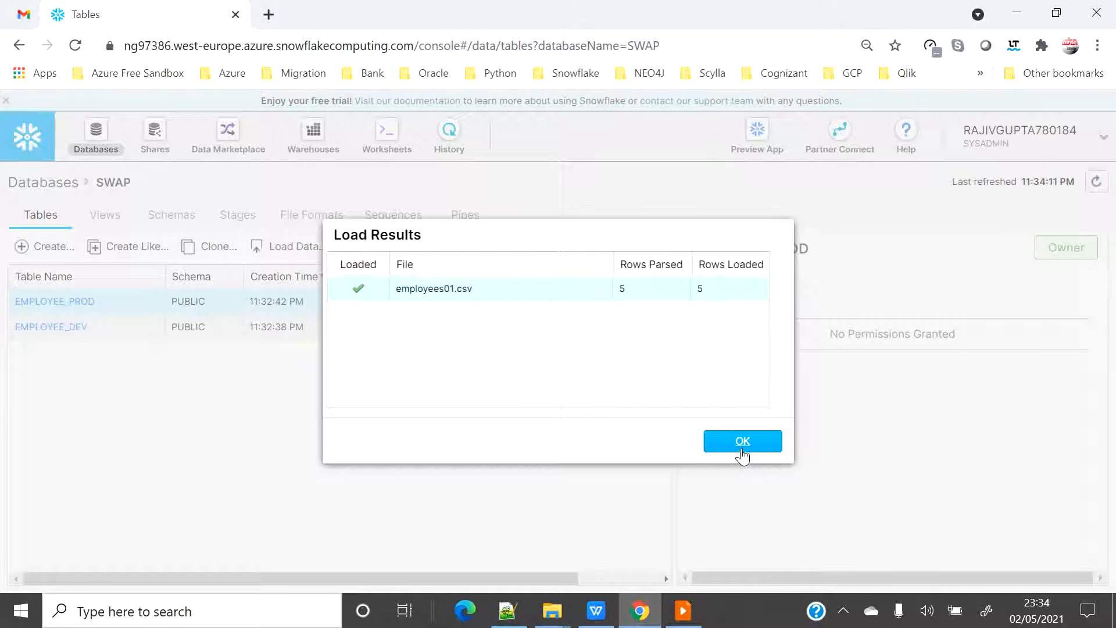
pyautogui.click(742, 440)
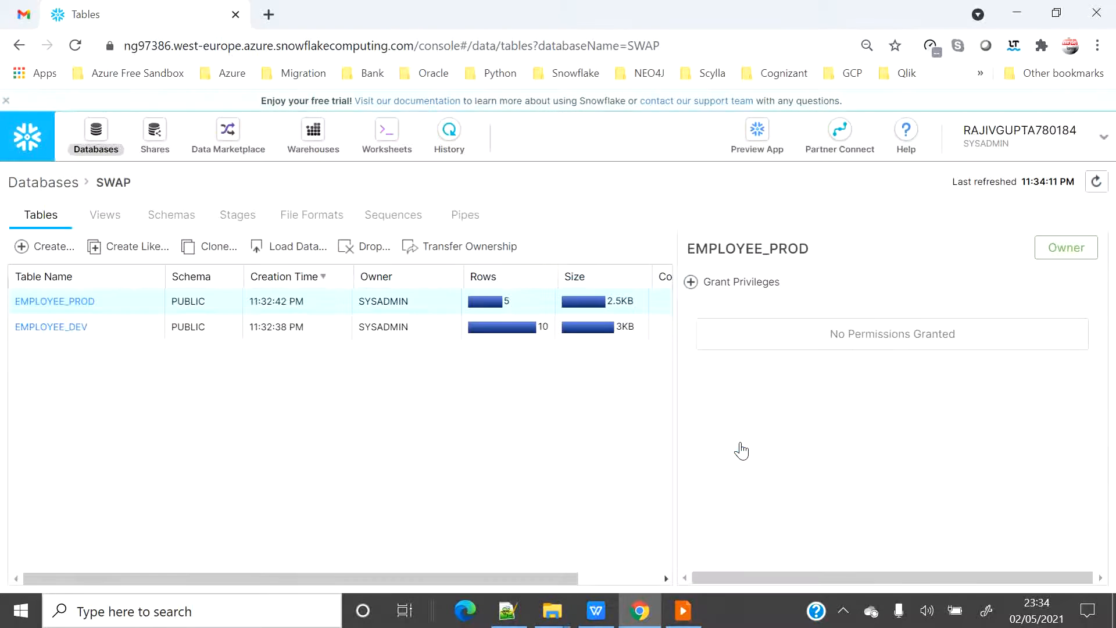
pyautogui.moveTo(542, 308)
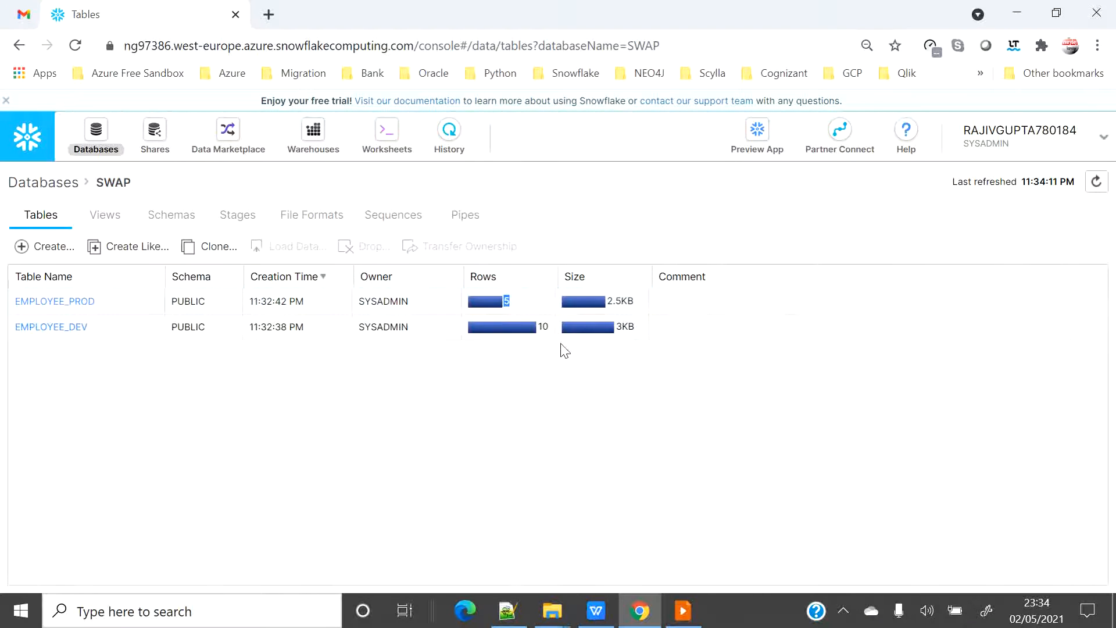
pyautogui.click(51, 327)
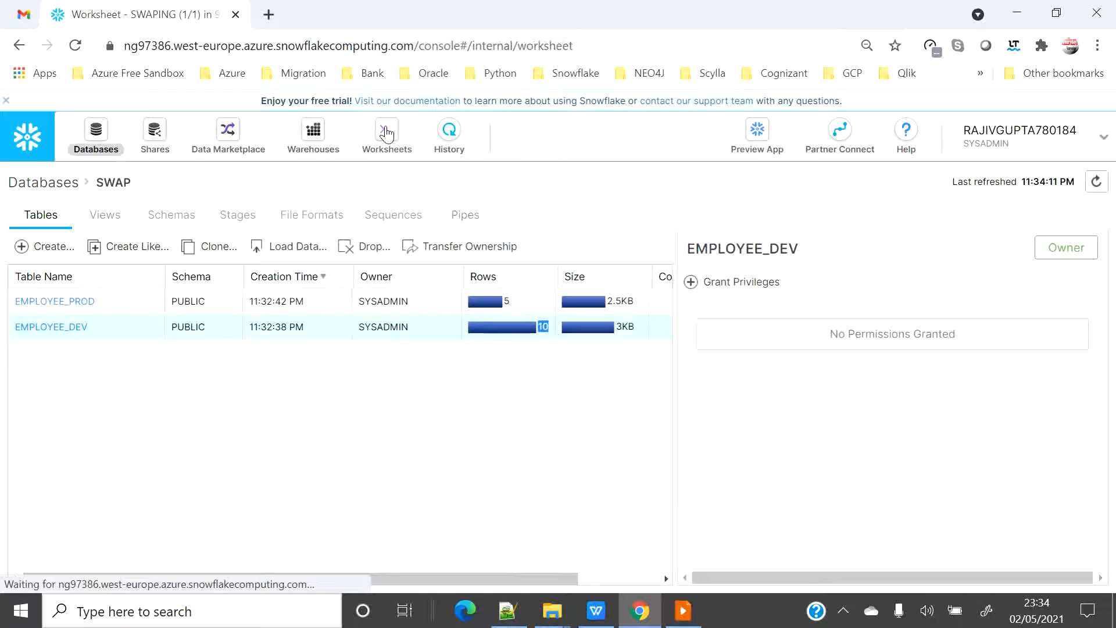
# Step: Query the table's rows, then run ALTER TABLE EMPLOYEE_PROD SWAP WITH EMPLOYEE_DEV
pyautogui.click(386, 130)
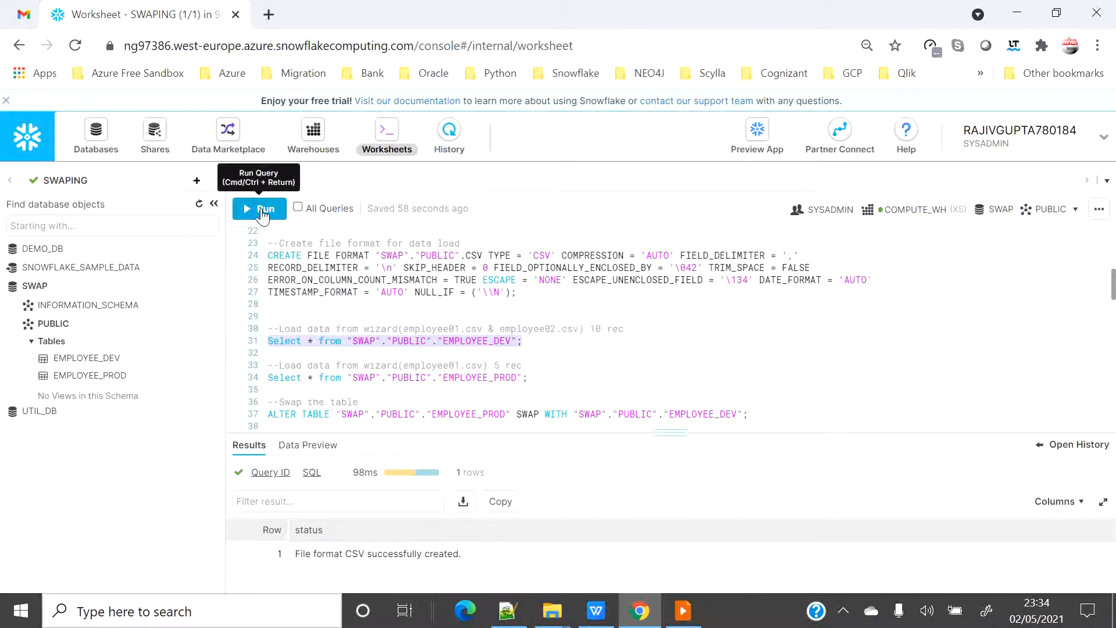
pyautogui.click(259, 208)
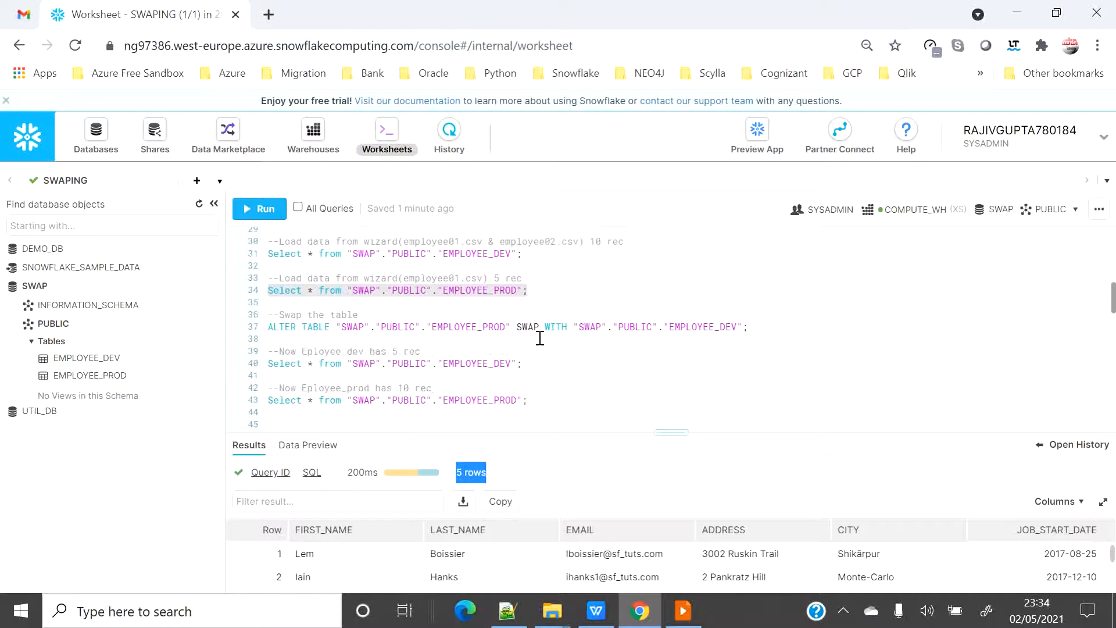
pyautogui.moveTo(464, 384)
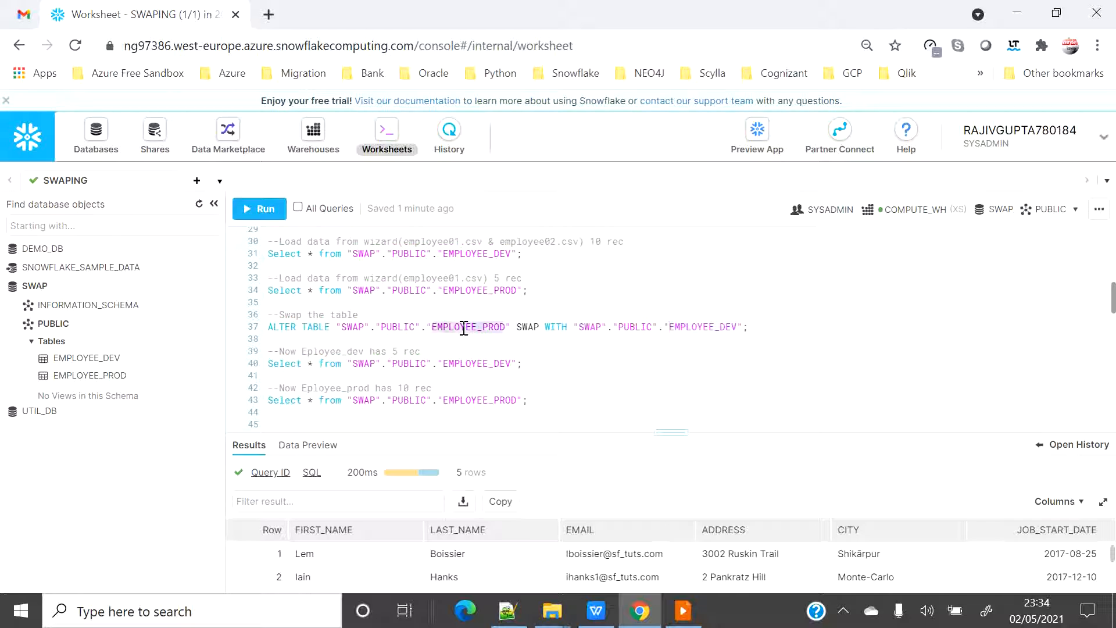
pyautogui.doubleClick(468, 326)
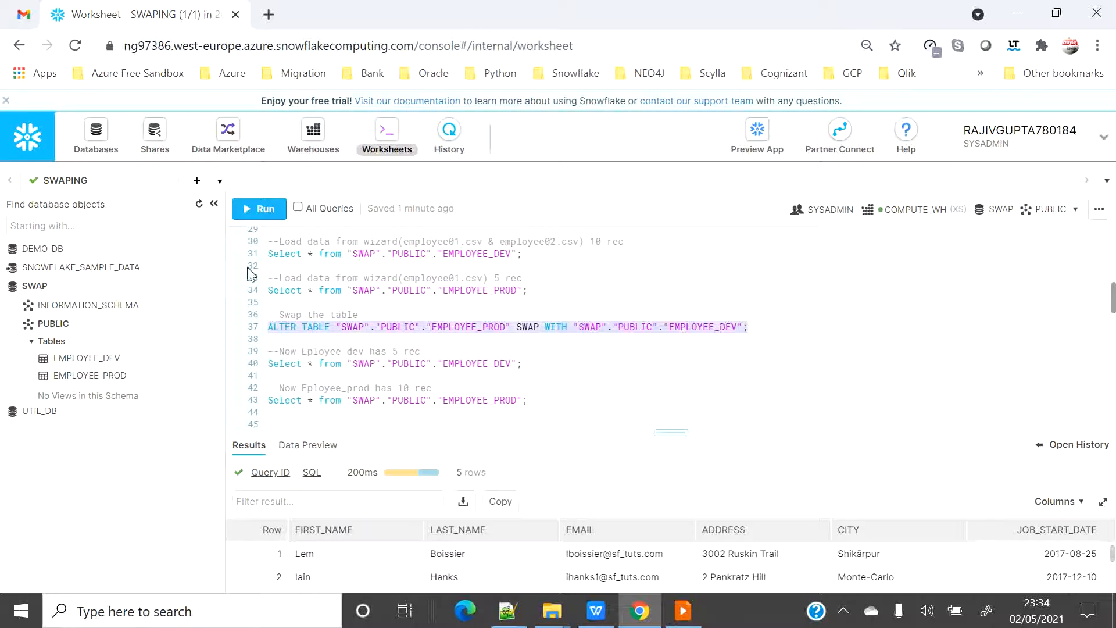
pyautogui.moveTo(260, 208)
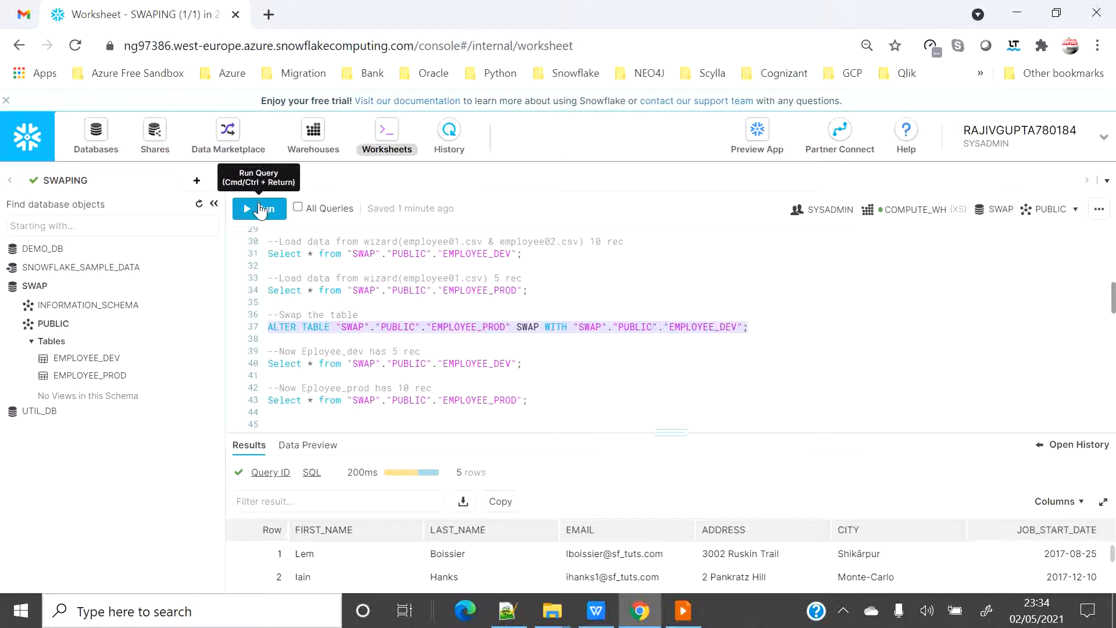
pyautogui.click(259, 208)
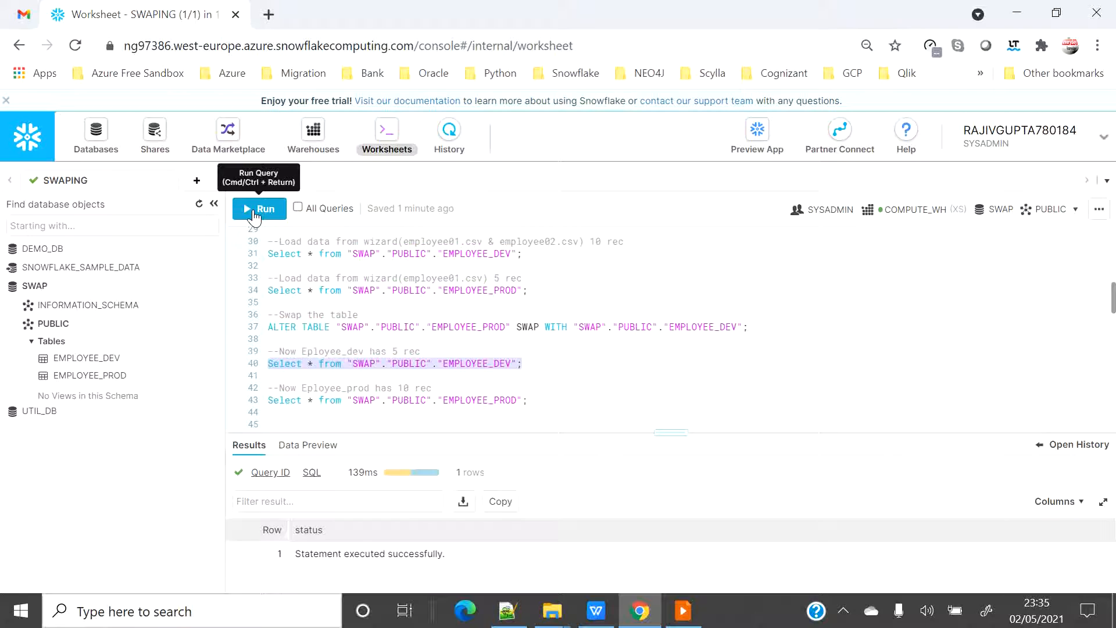
# Step: Rerun the SELECTs showing EMPLOYEE_DEV with 5 rows and EMPLOYEE_PROD with 10
pyautogui.click(259, 208)
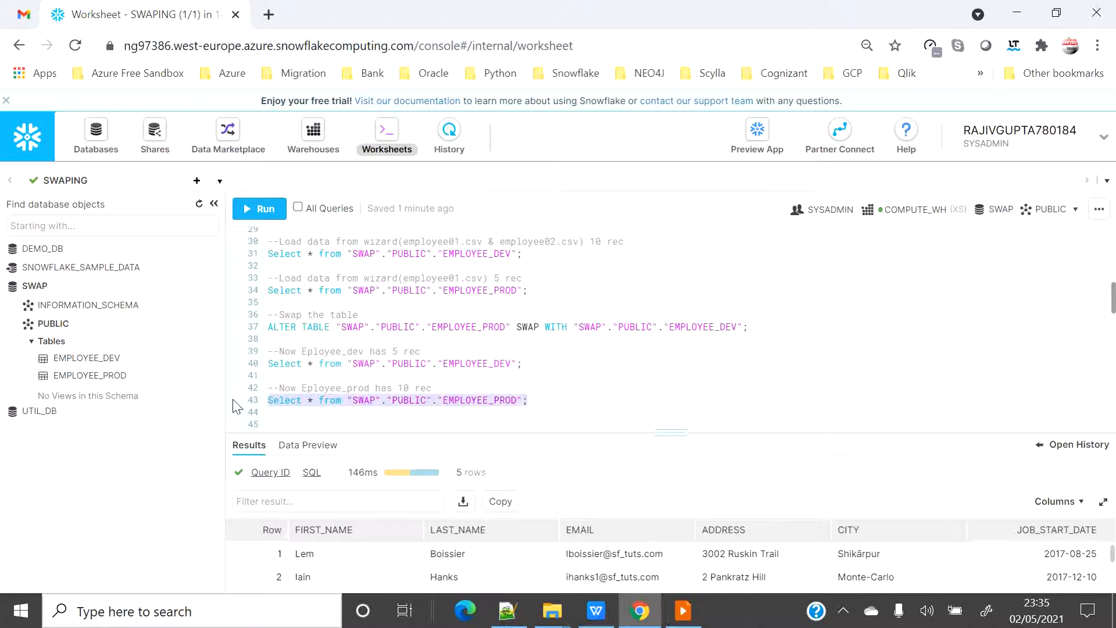
pyautogui.click(258, 209)
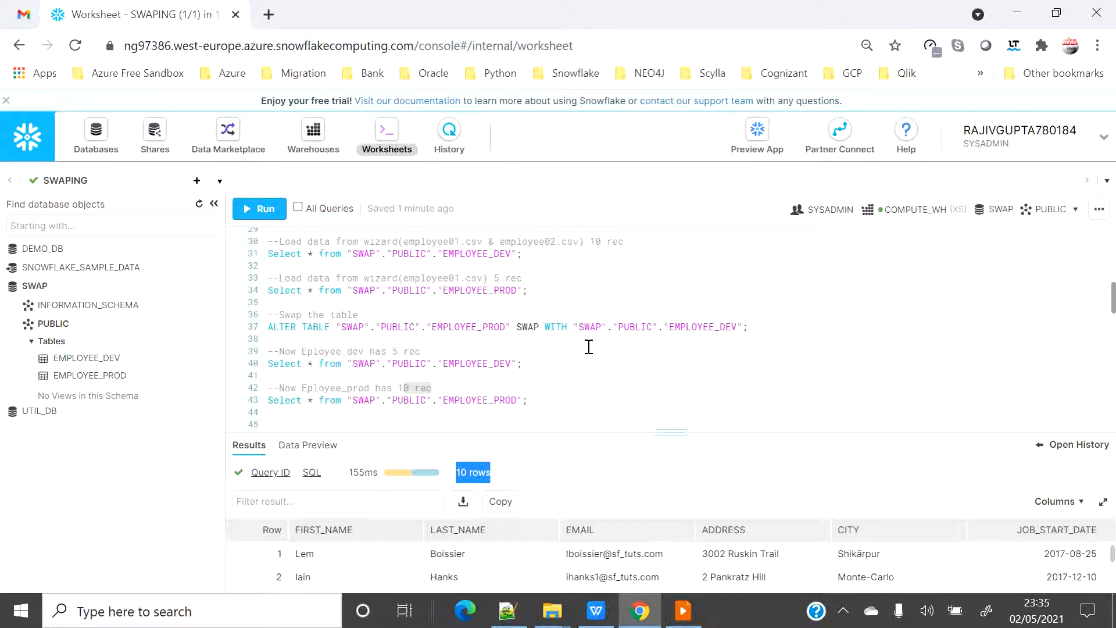
pyautogui.scroll(-3)
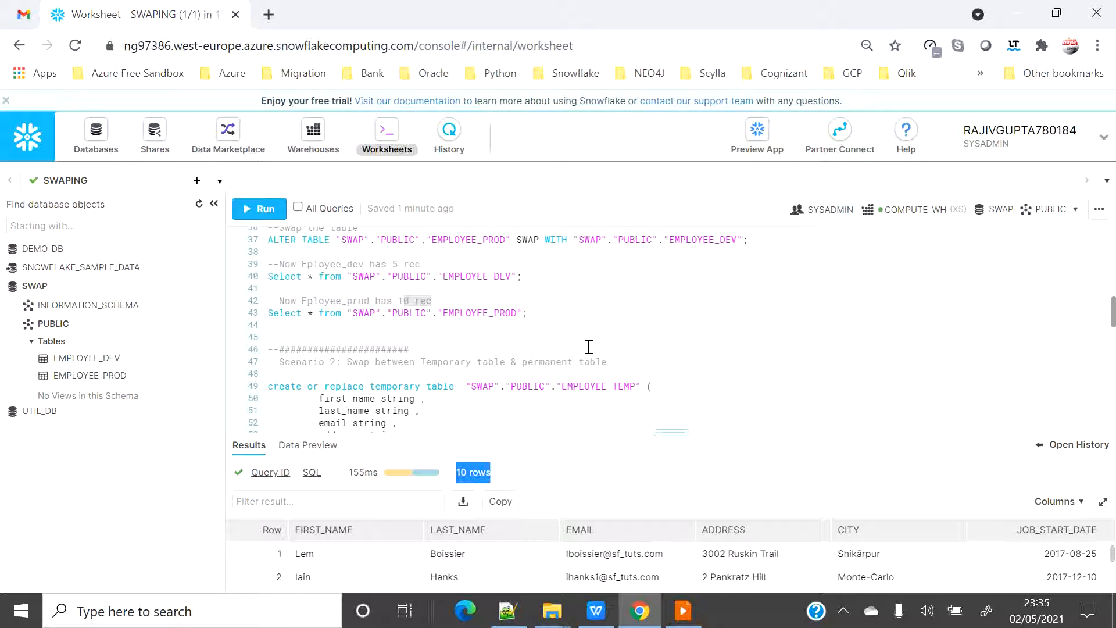
# Step: Run CREATE TEMPORARY TABLE EMPLOYEE_TEMP and the rejected EMPLOYEE_TEMP SWAP WITH EMPLOYEE_DEV statement
pyautogui.scroll(-3)
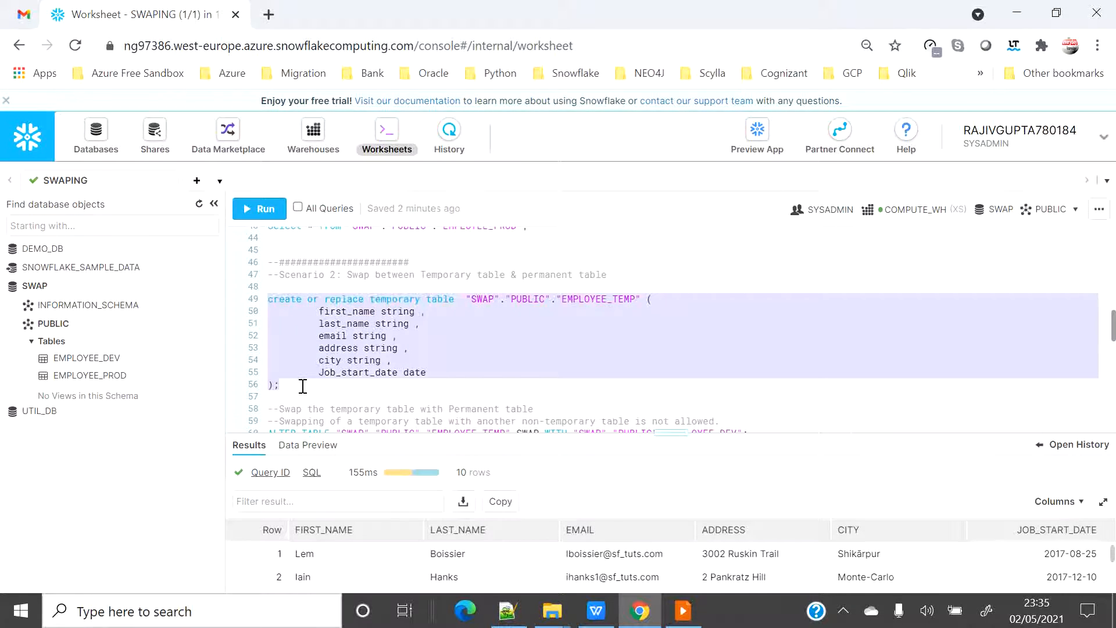
pyautogui.click(259, 208)
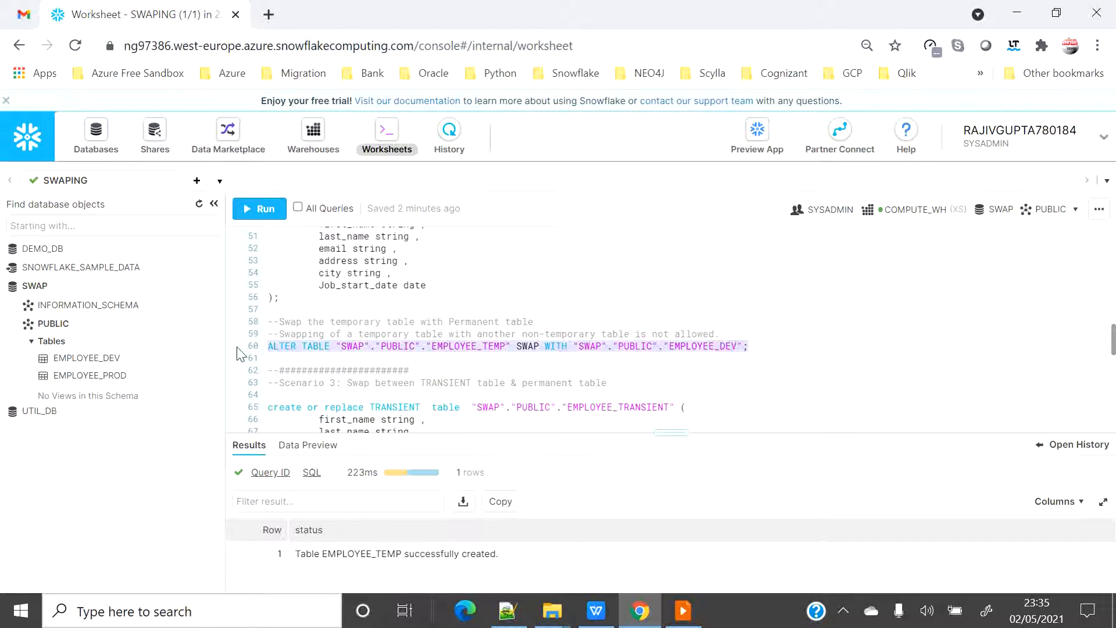
pyautogui.click(259, 208)
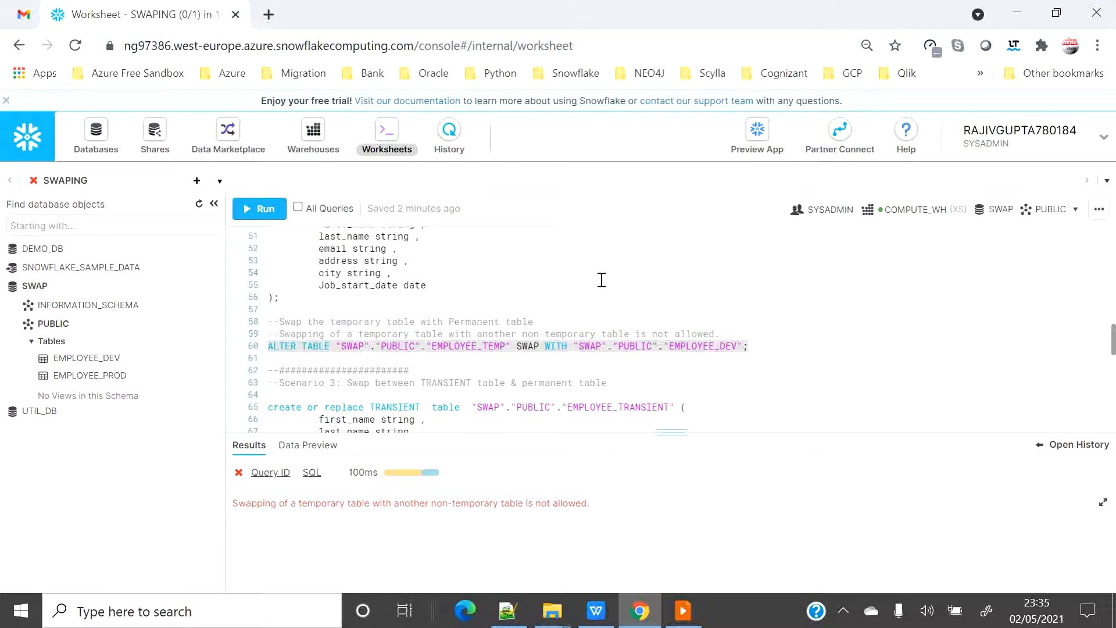
pyautogui.doubleClick(254, 503)
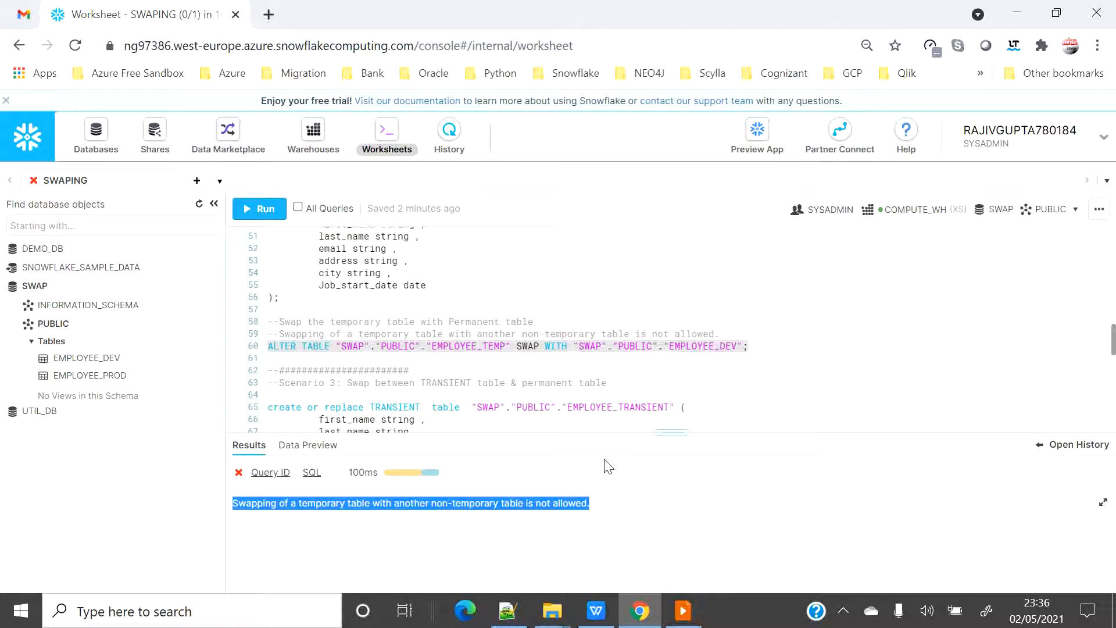
pyautogui.moveTo(523, 340)
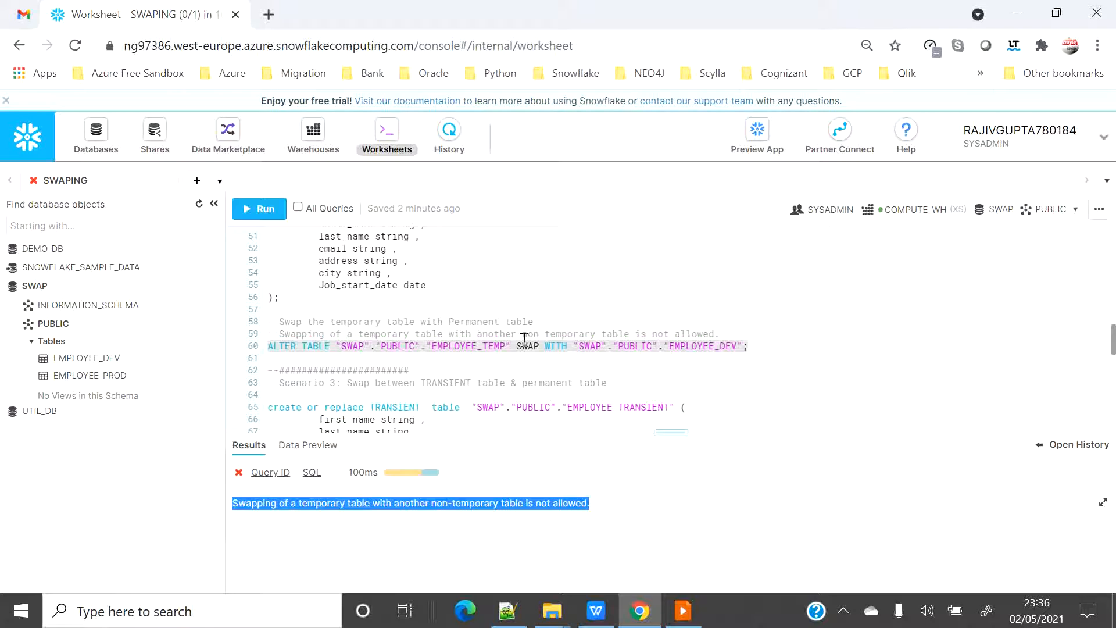
# Step: Create transient table EMPLOYEE_TRANSIENT and list the records in EMPLOYEE_DEV
pyautogui.scroll(-3)
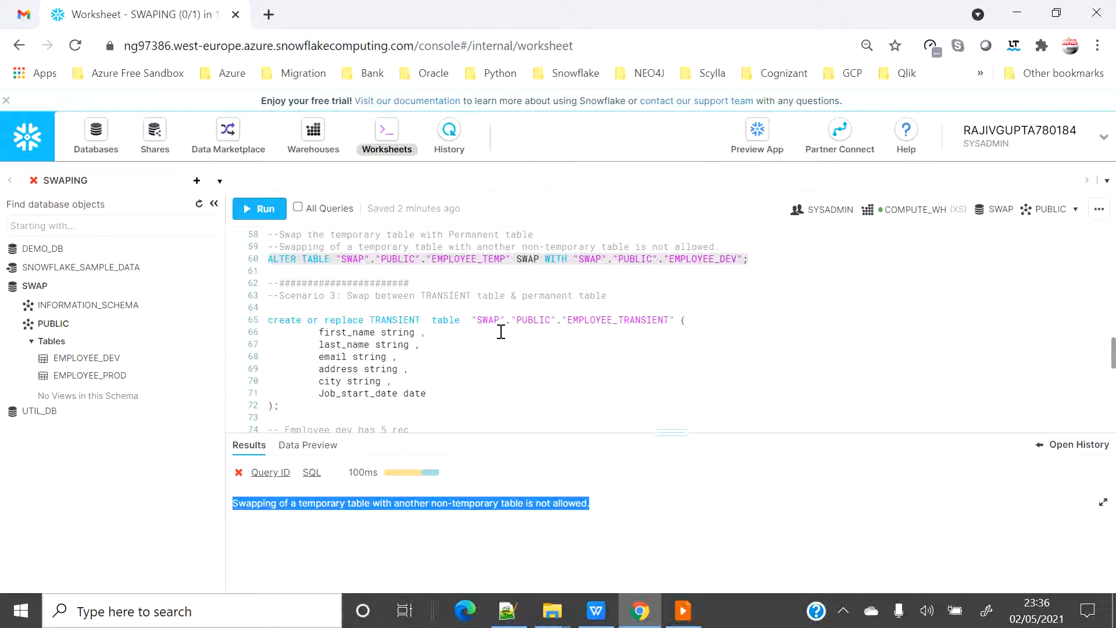
pyautogui.moveTo(305, 413)
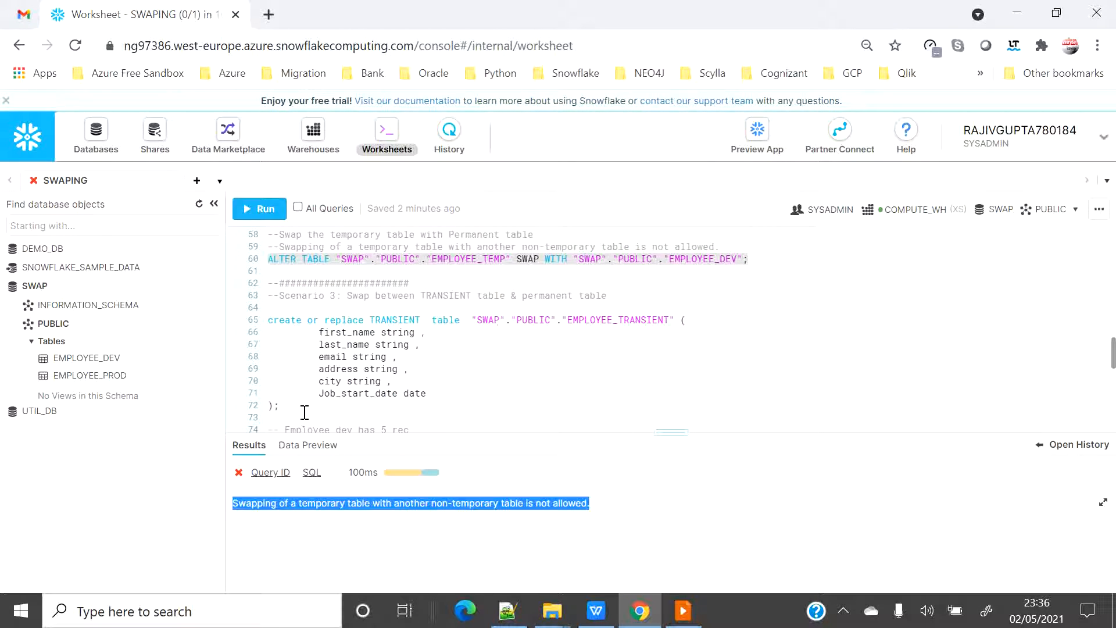
pyautogui.moveTo(269, 320); pyautogui.dragTo(426, 393)
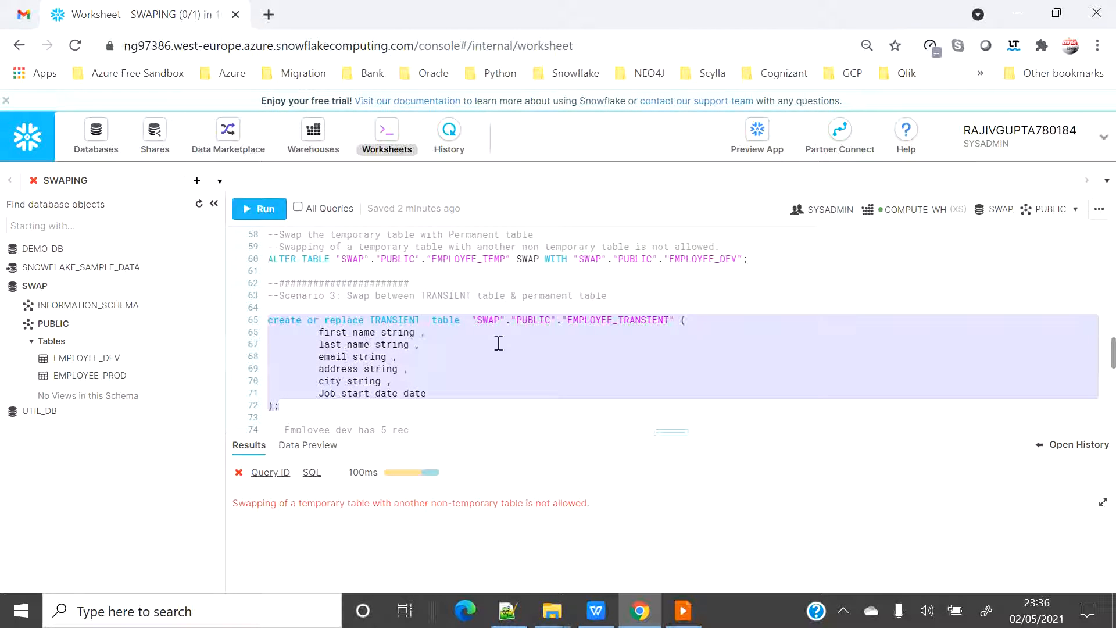
pyautogui.moveTo(261, 216)
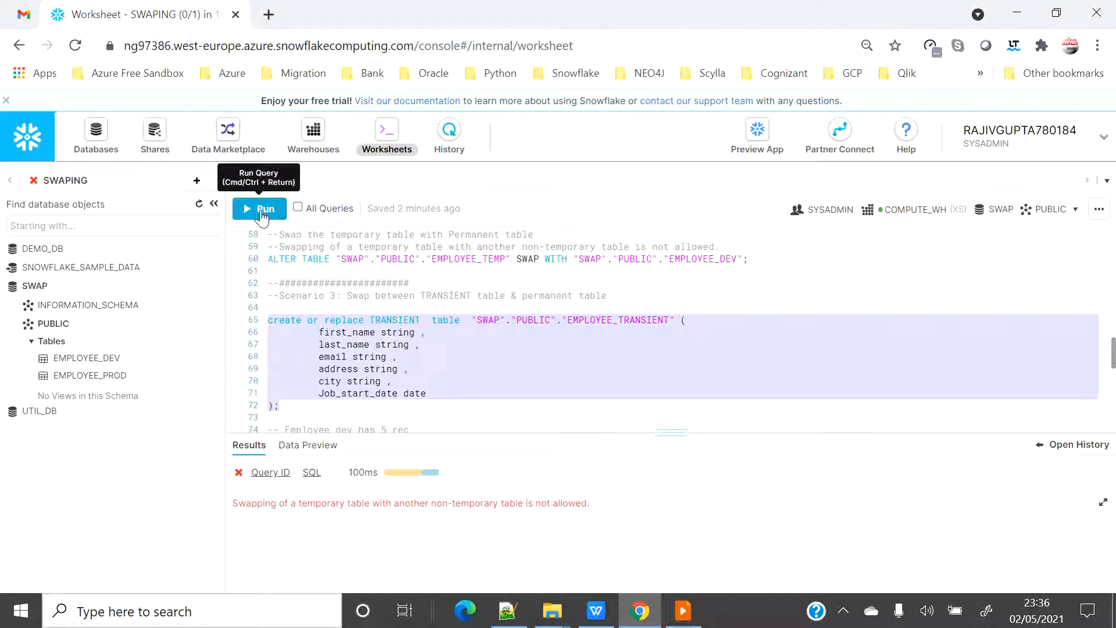
pyautogui.click(259, 208)
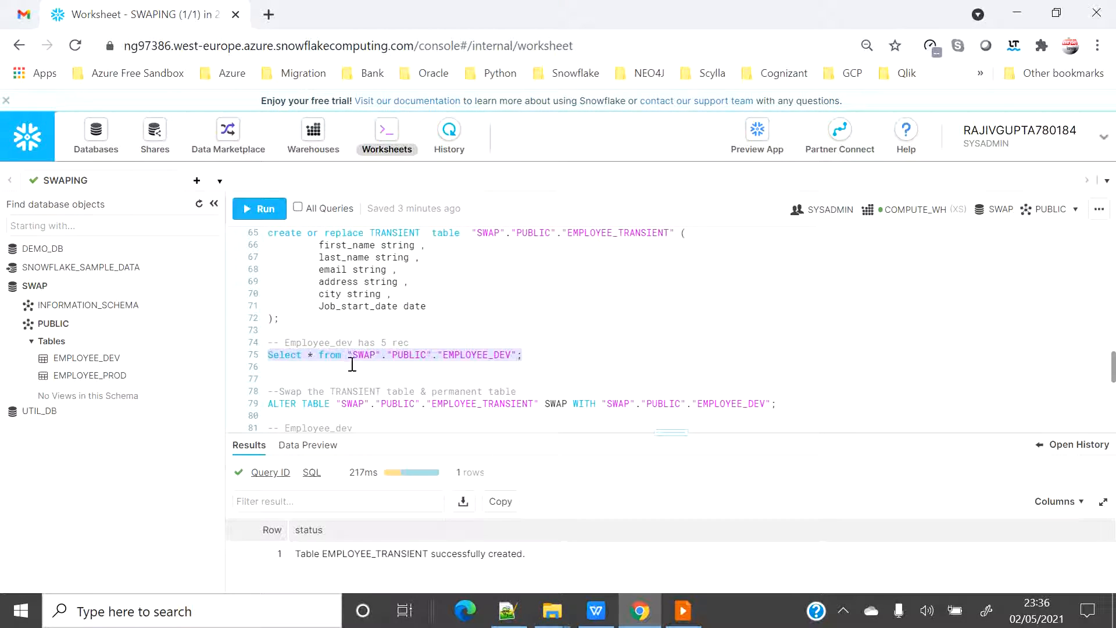
pyautogui.click(259, 208)
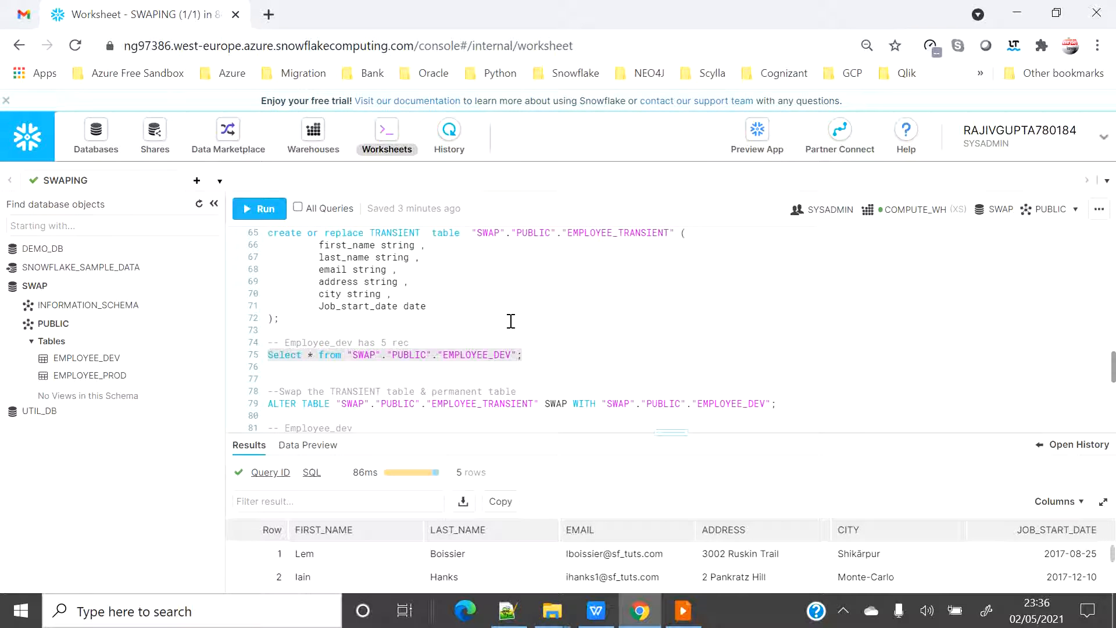
pyautogui.moveTo(474, 367)
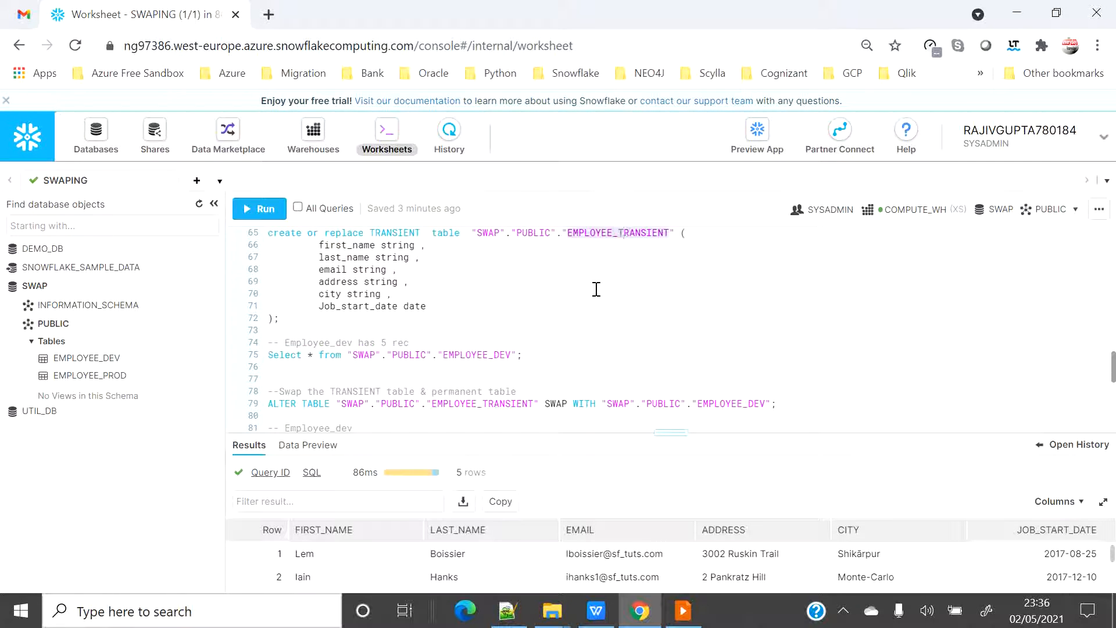
# Step: Swap EMPLOYEE_TRANSIENT with EMPLOYEE_DEV and query both tables to check the result
pyautogui.scroll(-3)
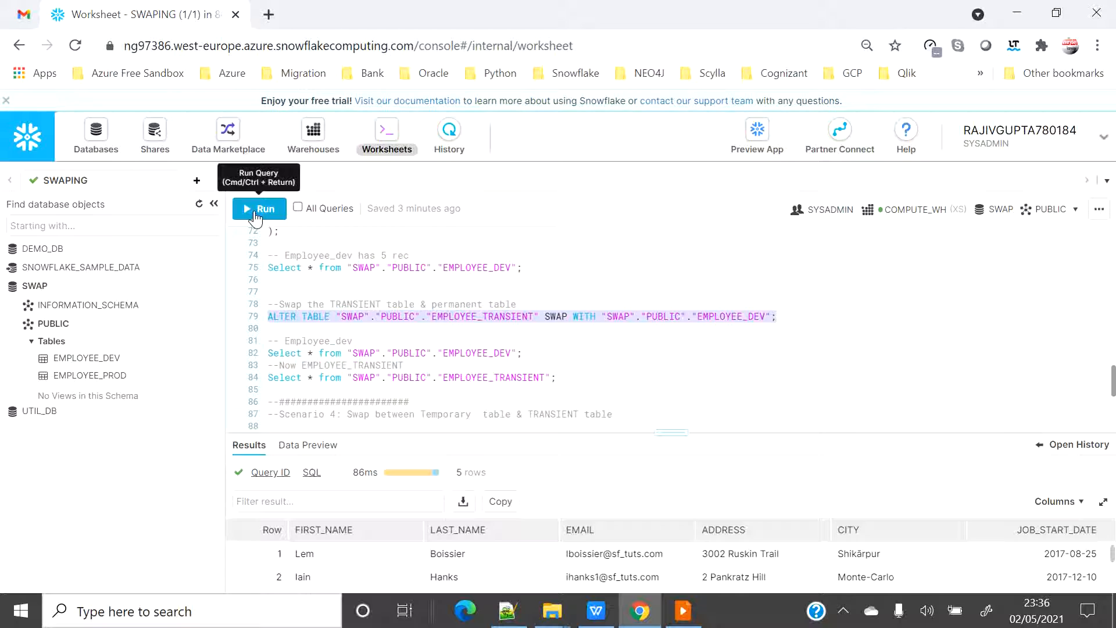
pyautogui.click(259, 208)
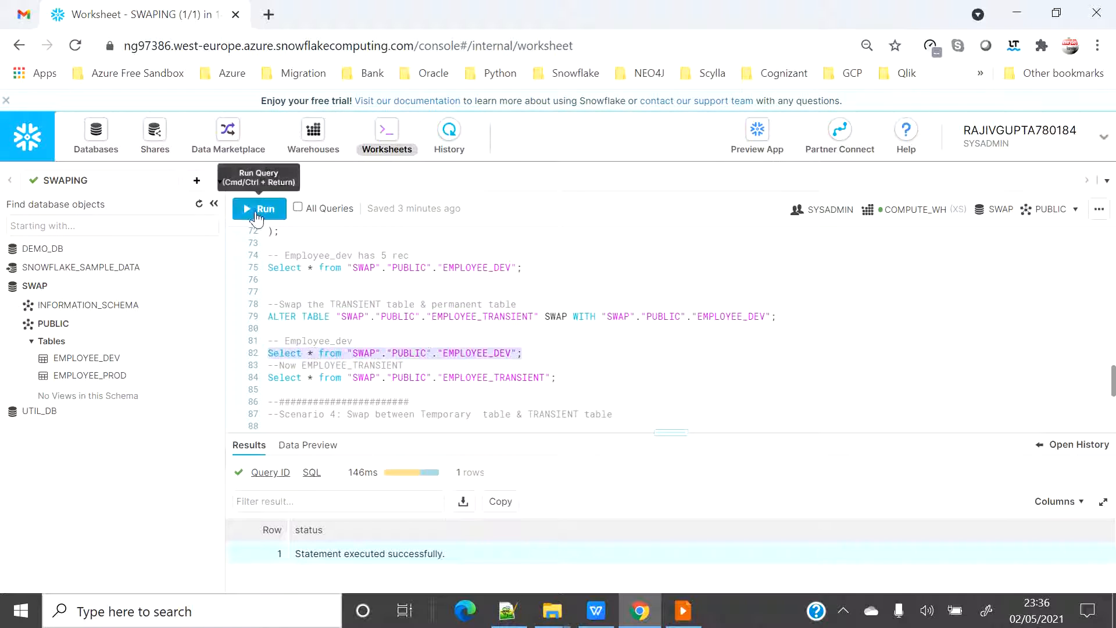
pyautogui.click(258, 209)
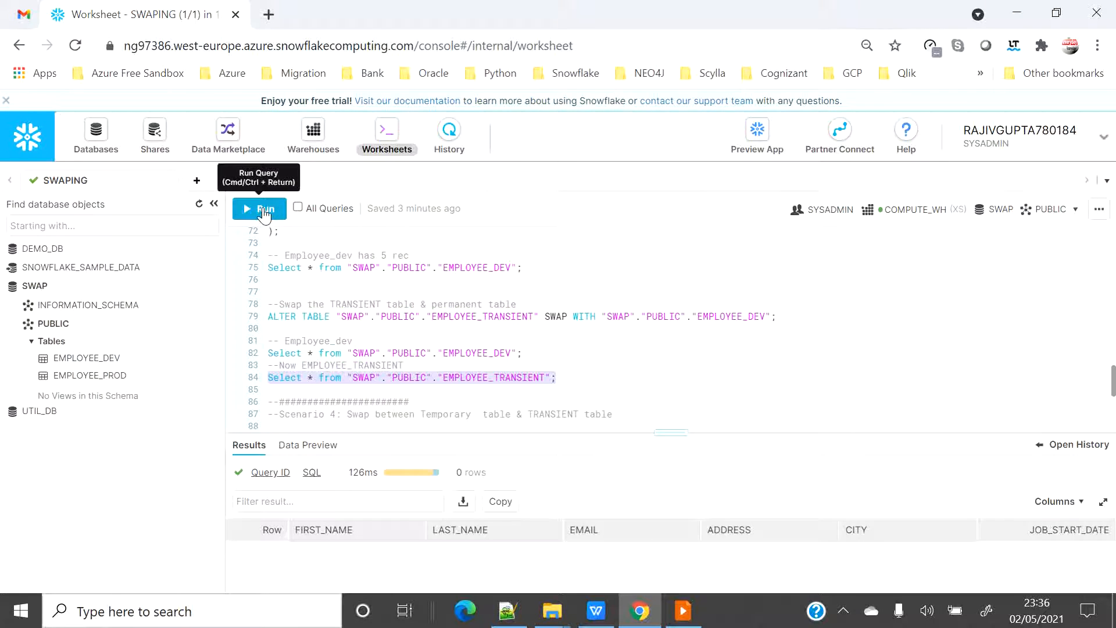
pyautogui.click(259, 208)
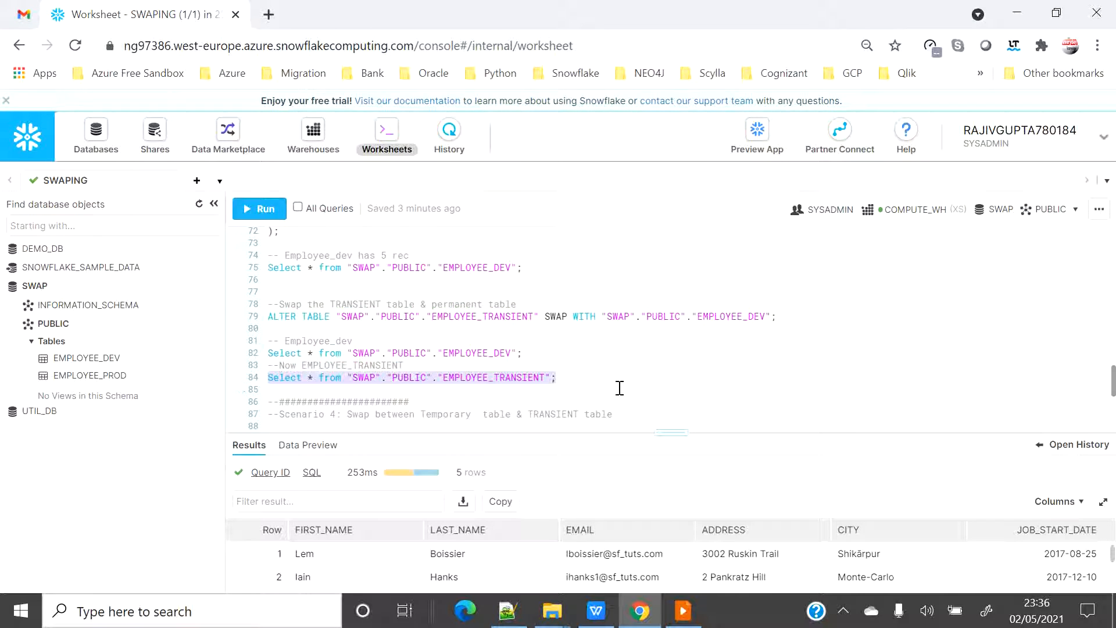
pyautogui.moveTo(613, 365)
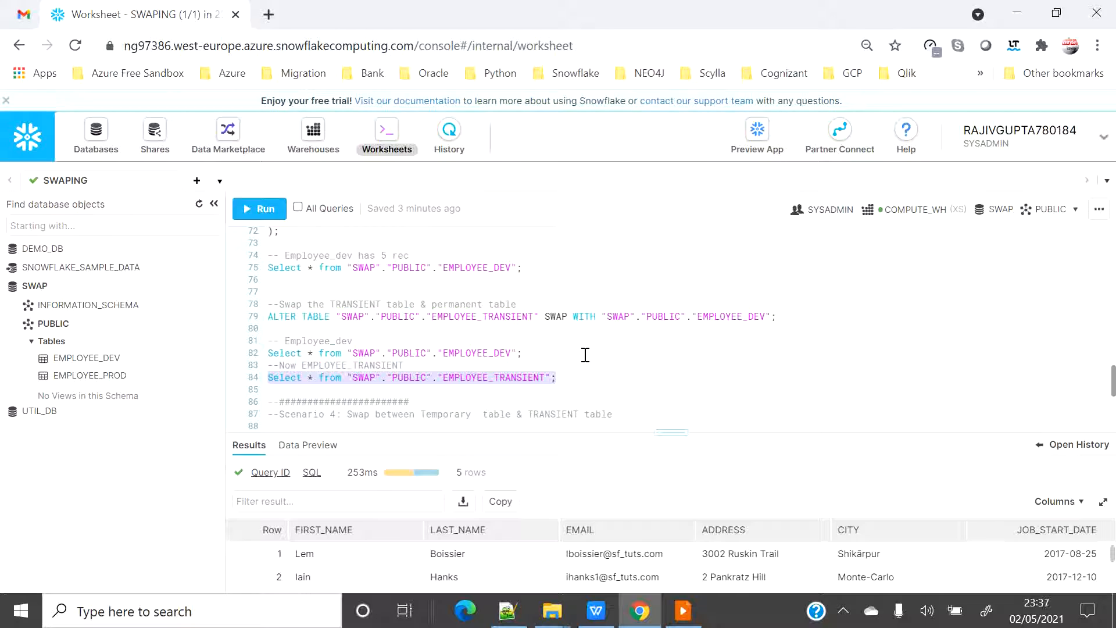
pyautogui.moveTo(606, 349)
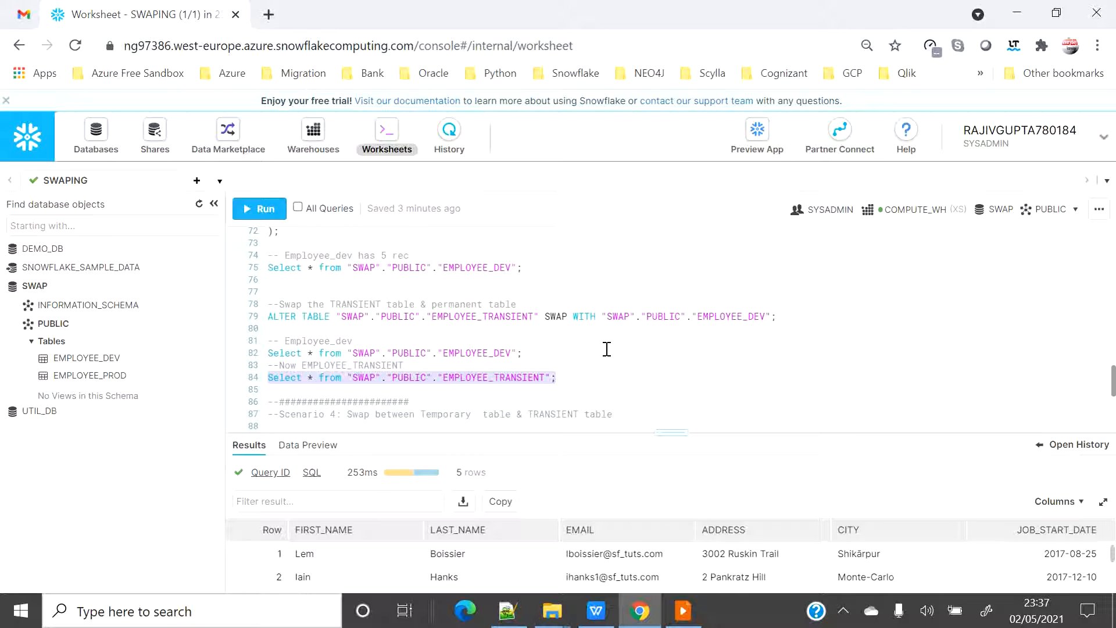
# Step: Query EMPLOYEE_TEMP and EMPLOYEE_TRANSIENT before attempting any swap
pyautogui.scroll(-3)
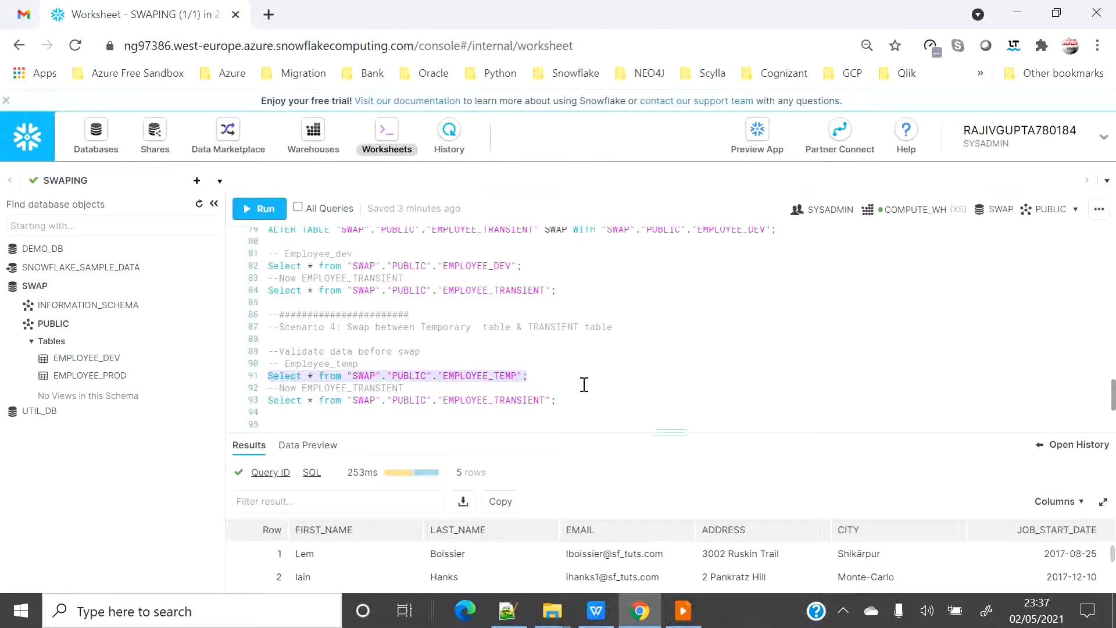
pyautogui.moveTo(252, 214)
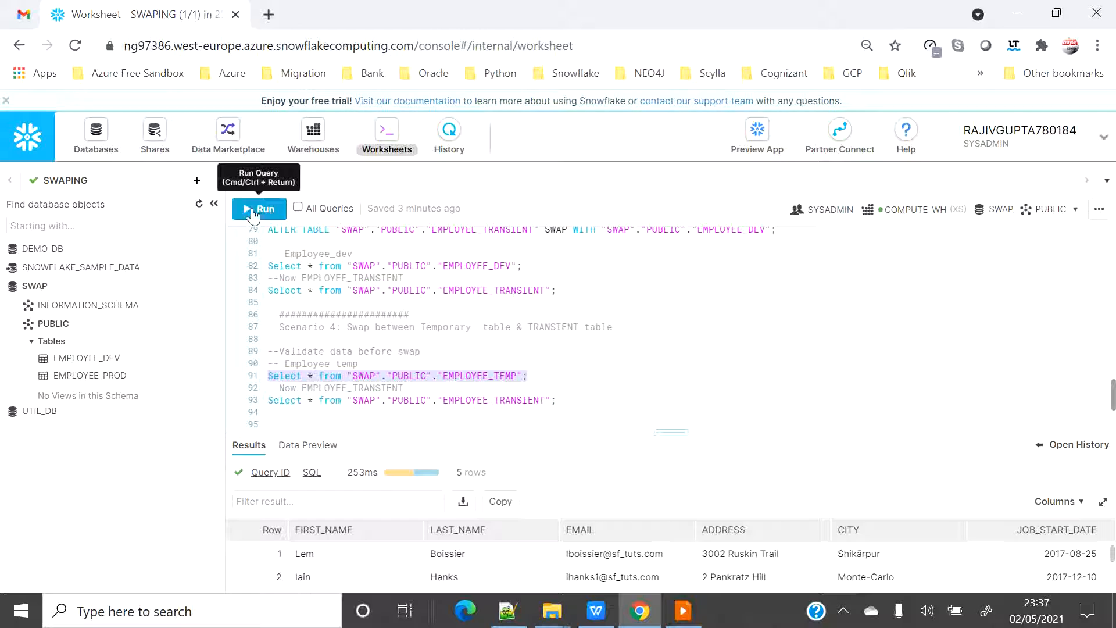
pyautogui.click(259, 209)
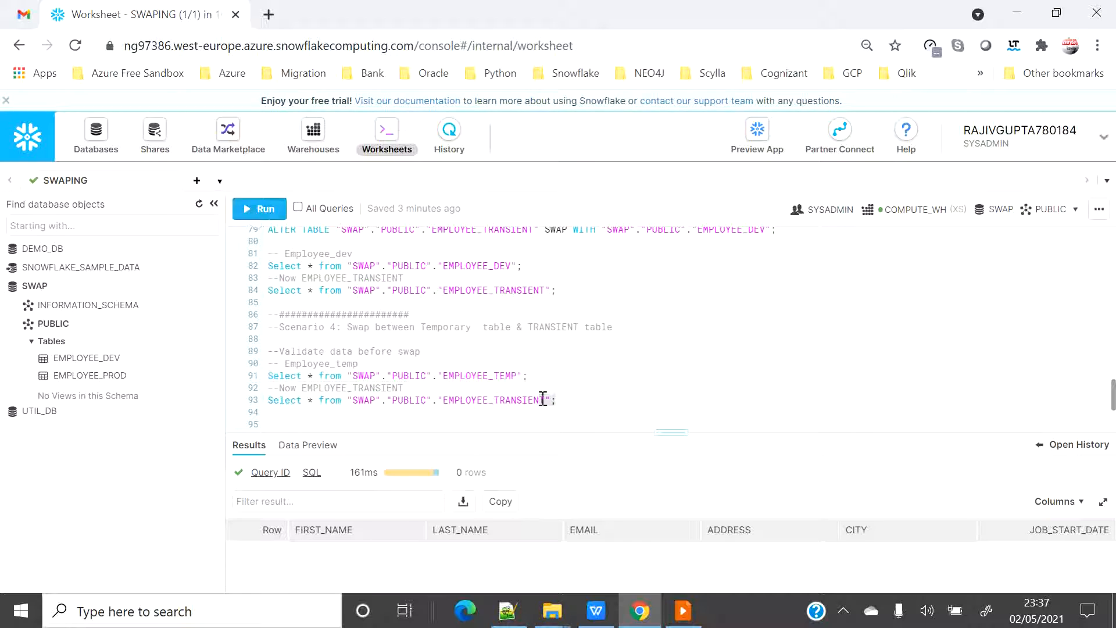
pyautogui.click(259, 208)
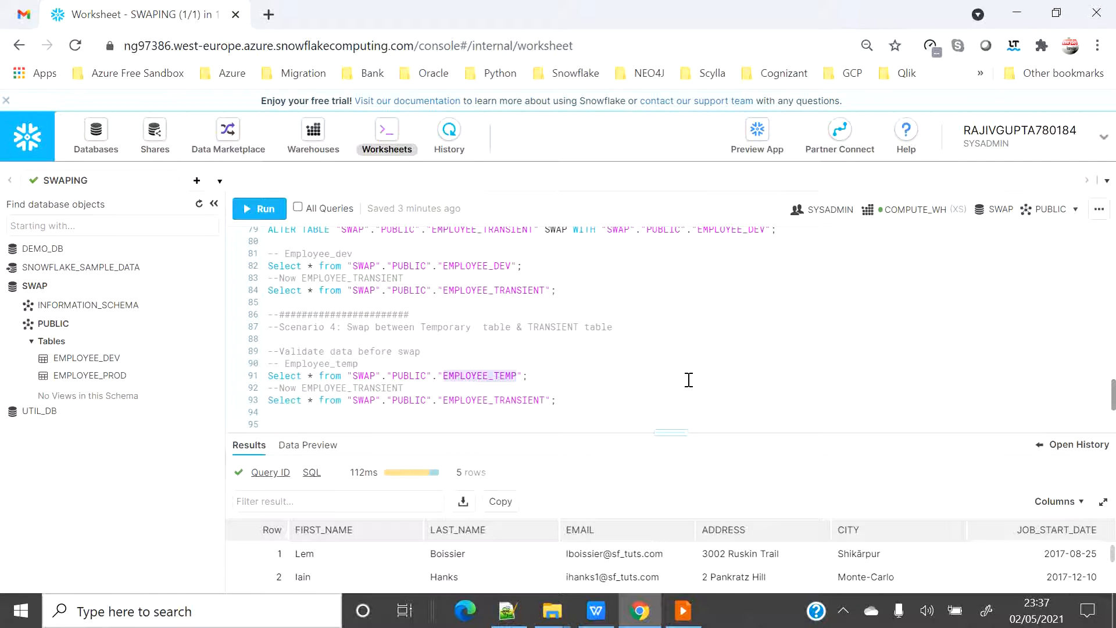
# Step: Run both EMPLOYEE_TRANSIENT/EMPLOYEE_TEMP SWAP WITH statements, each rejected with an error
pyautogui.scroll(-3)
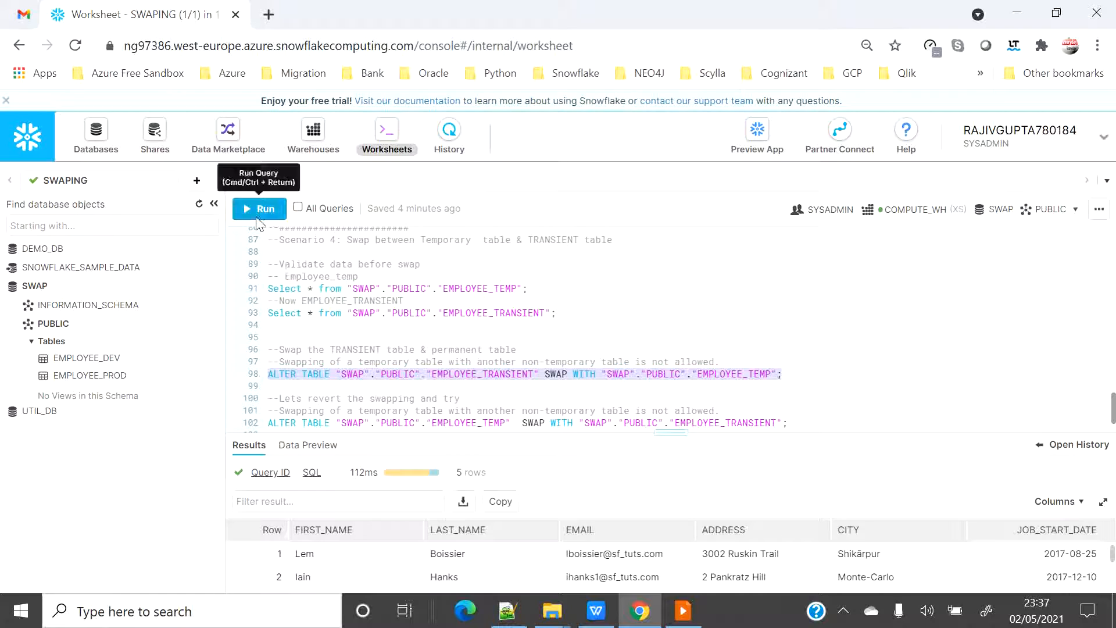
pyautogui.click(259, 209)
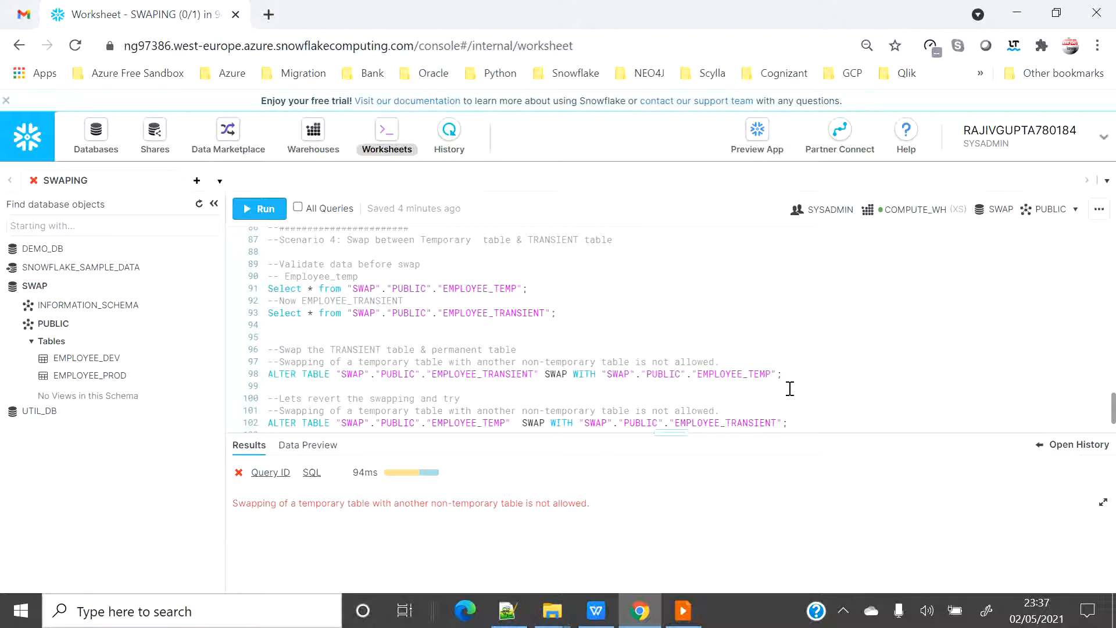
pyautogui.scroll(-3)
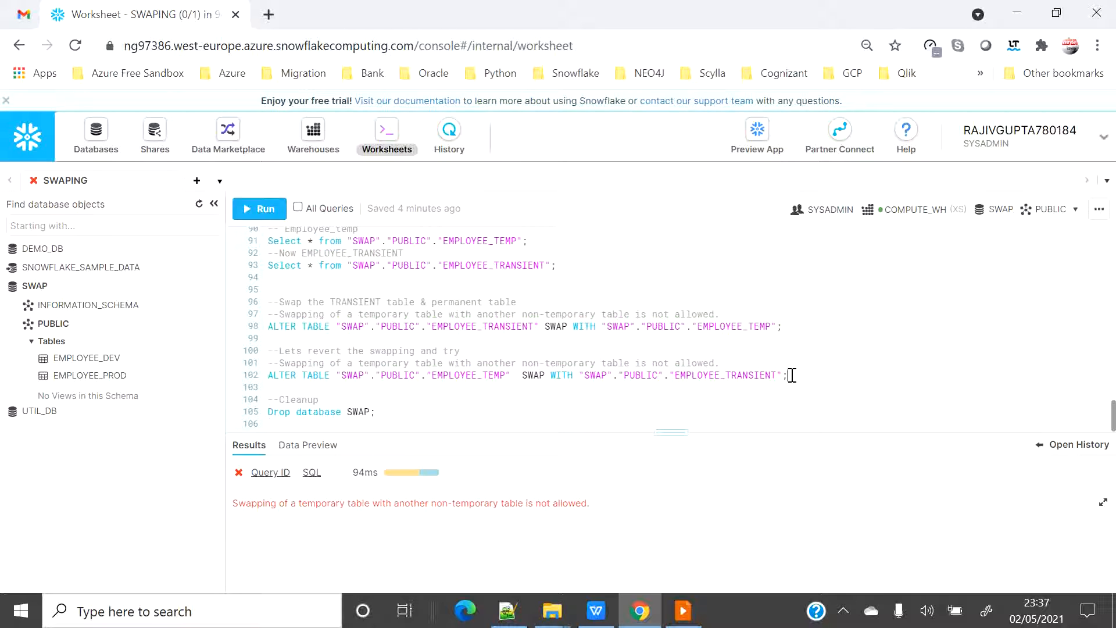
pyautogui.moveTo(783, 375); pyautogui.dragTo(267, 375)
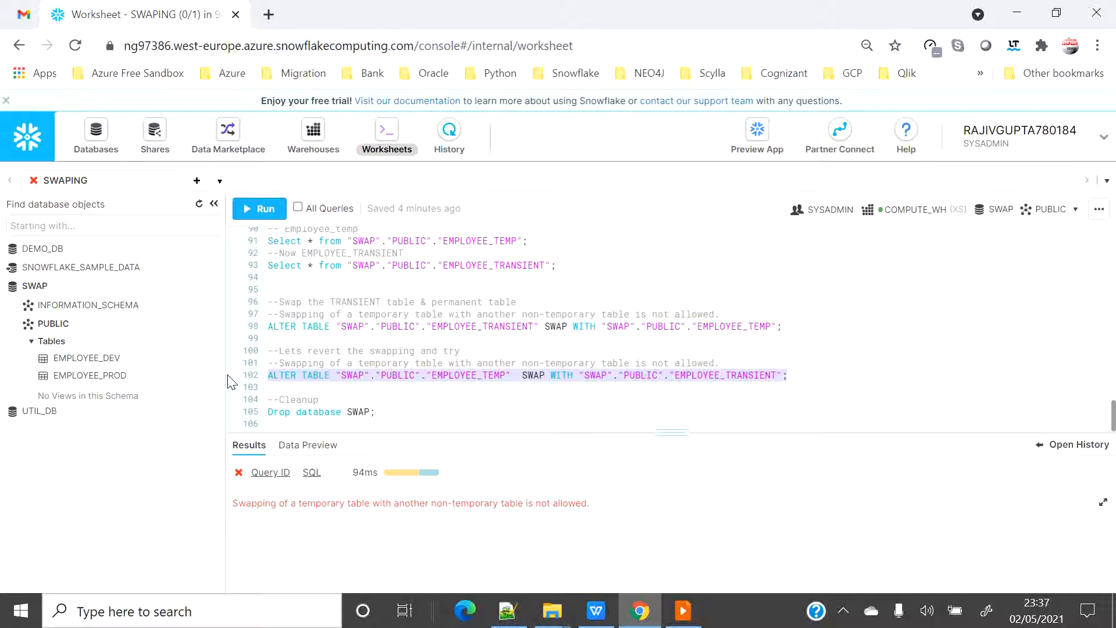
pyautogui.moveTo(265, 209)
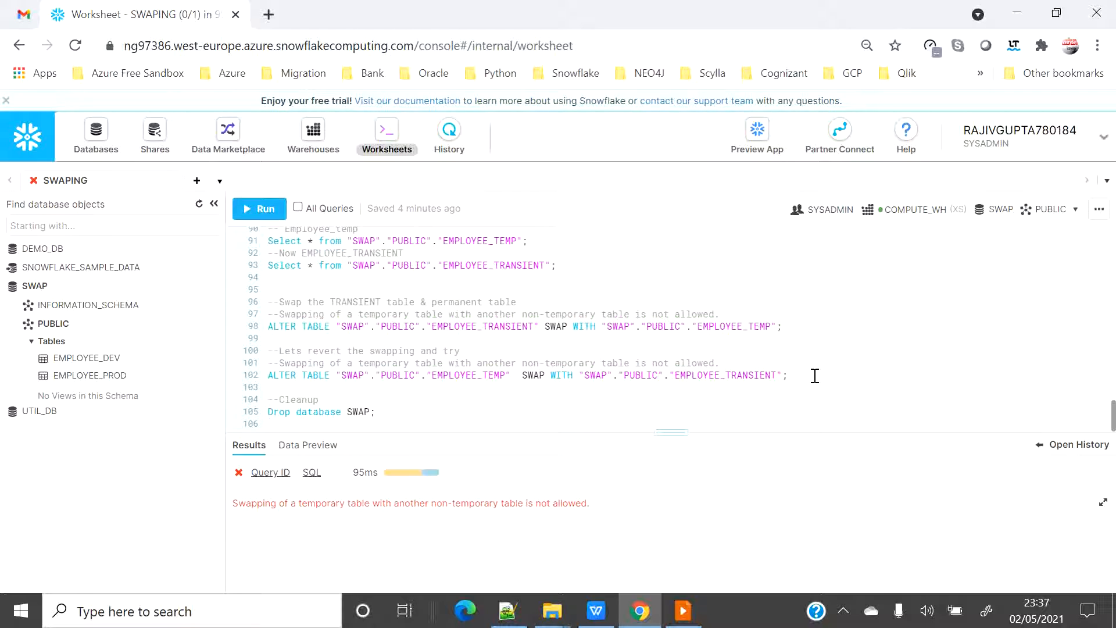
pyautogui.click(787, 375)
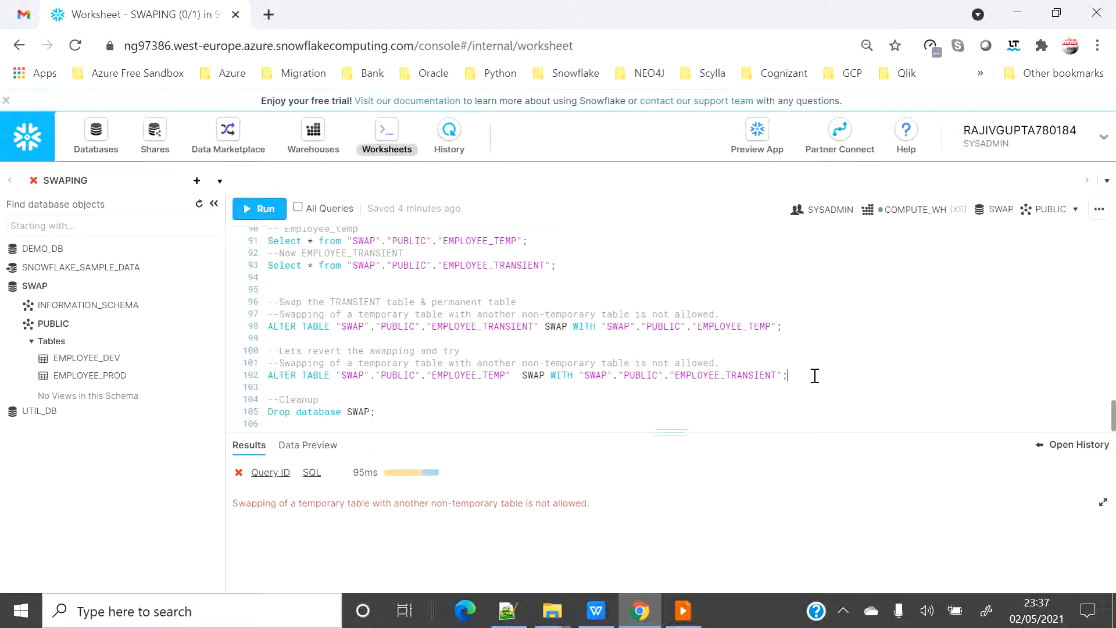